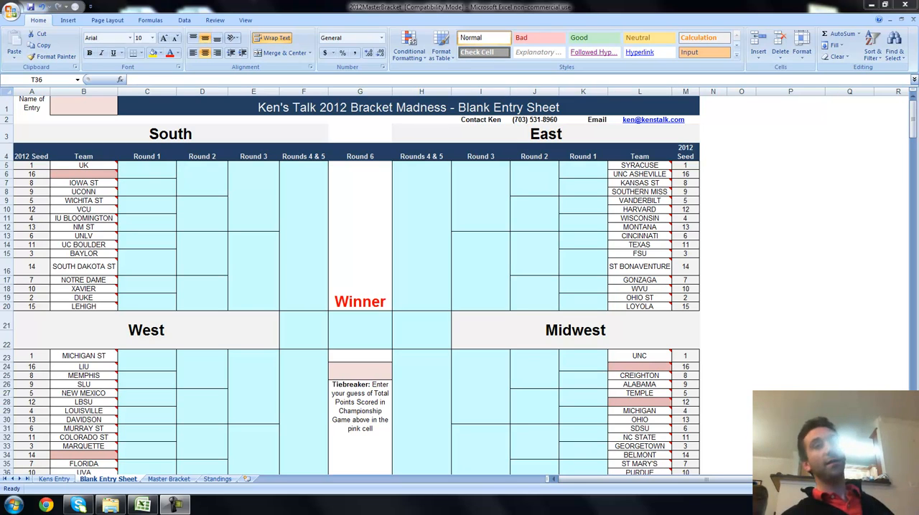
mouse_move(594, 382)
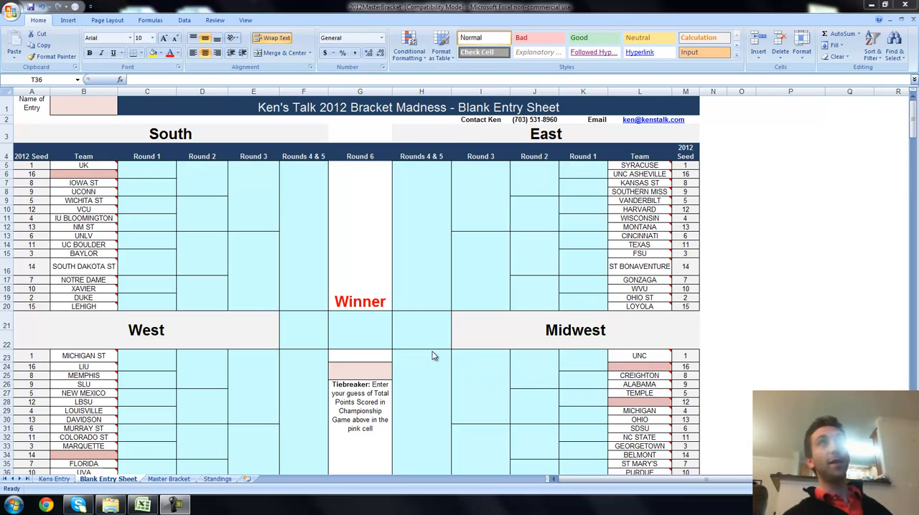
mouse_move(347, 316)
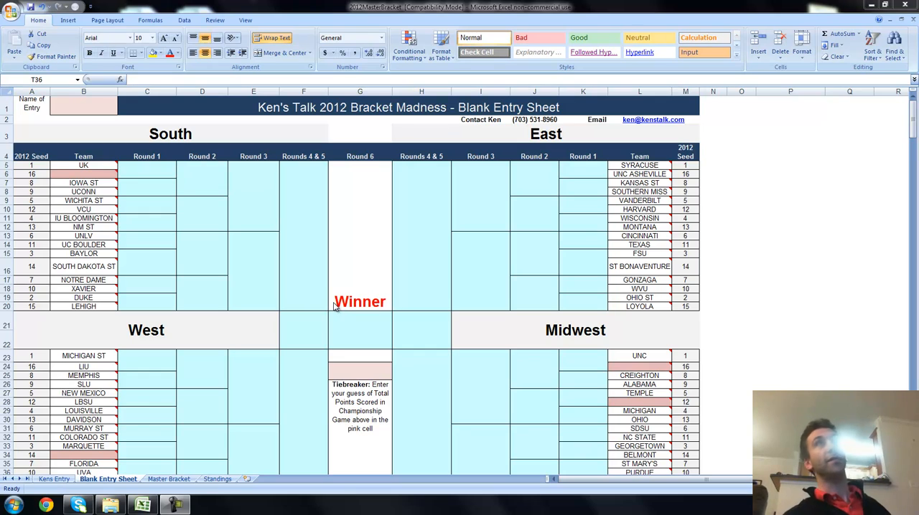
mouse_move(327, 311)
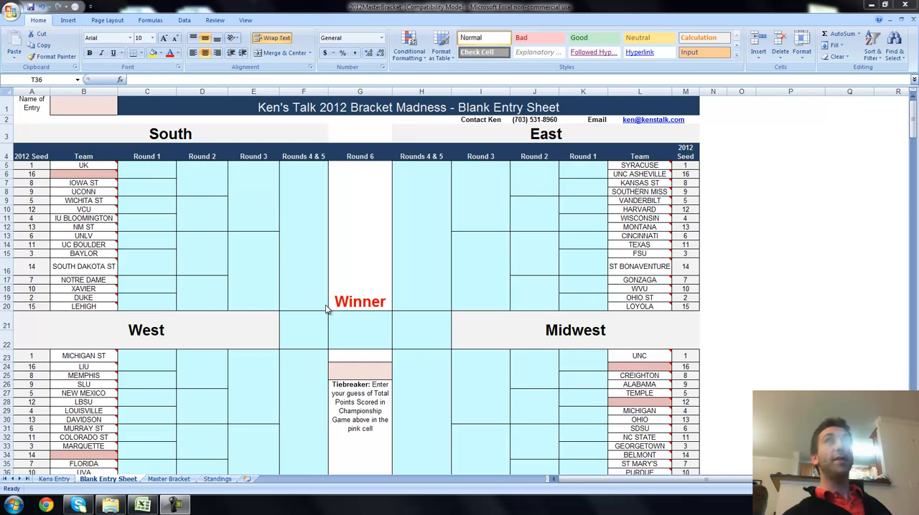
mouse_move(330, 310)
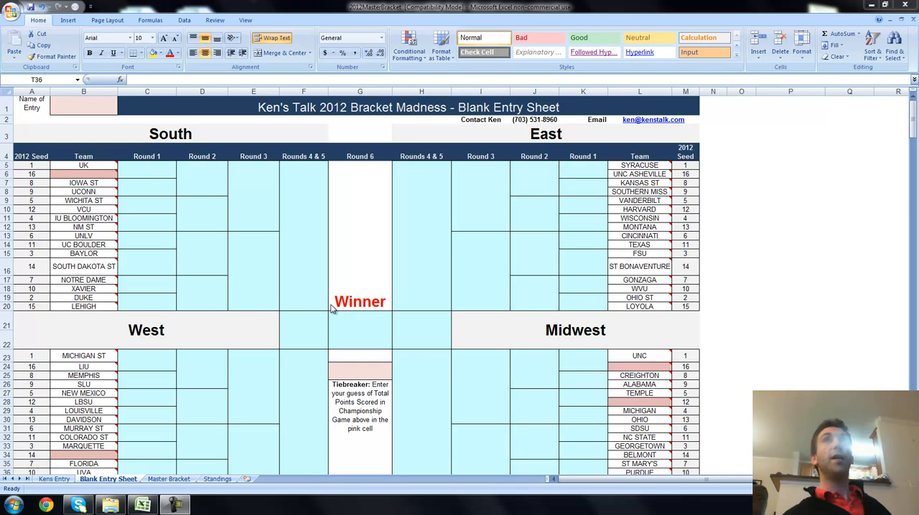
mouse_move(315, 308)
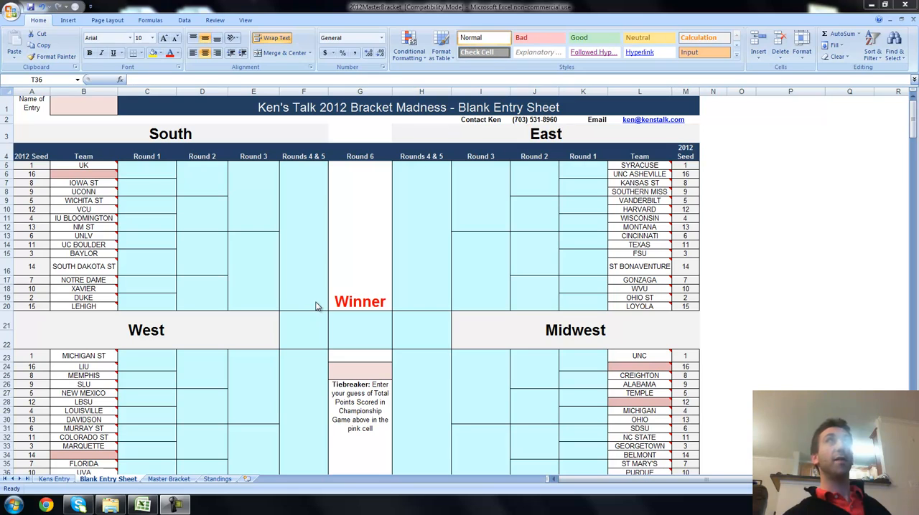
mouse_move(232, 308)
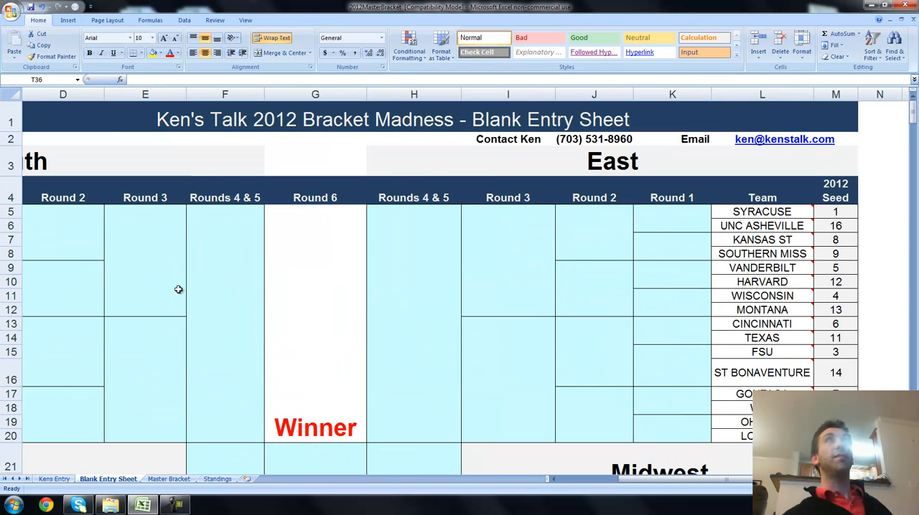
mouse_move(663, 482)
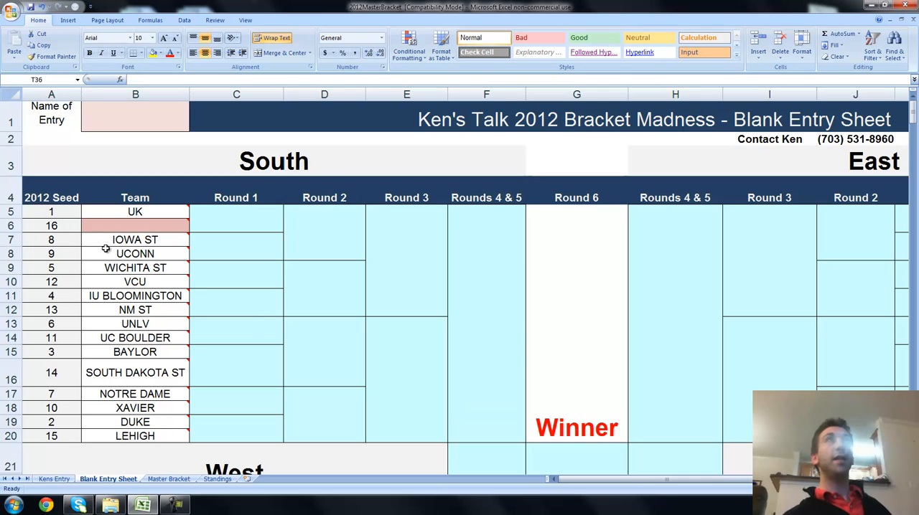
mouse_move(135, 211)
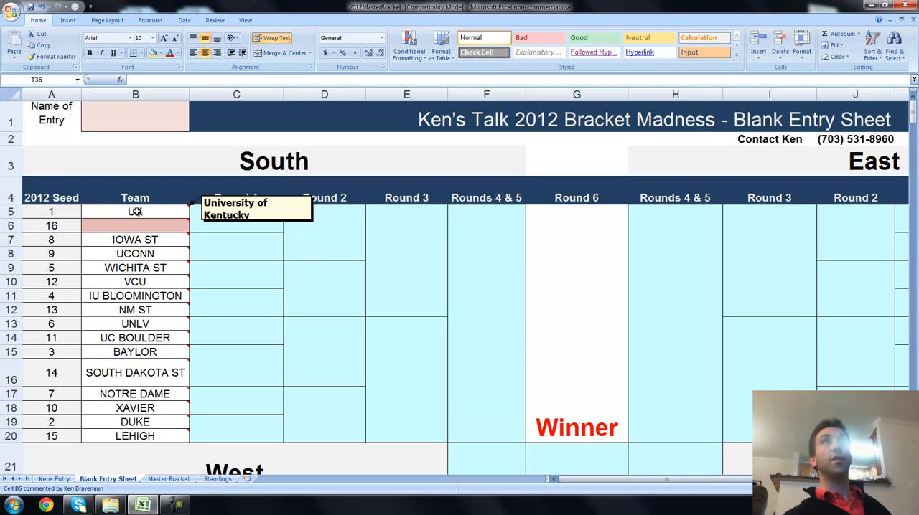
mouse_move(135, 226)
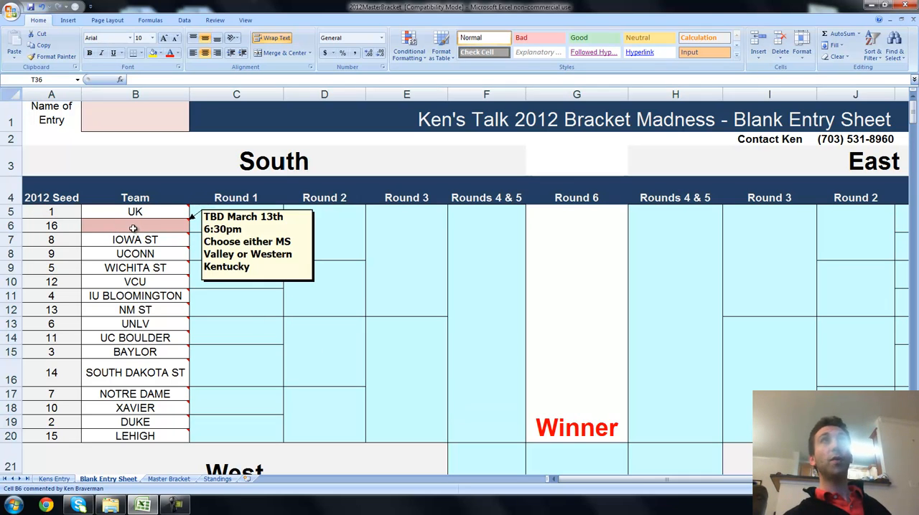
mouse_move(135, 211)
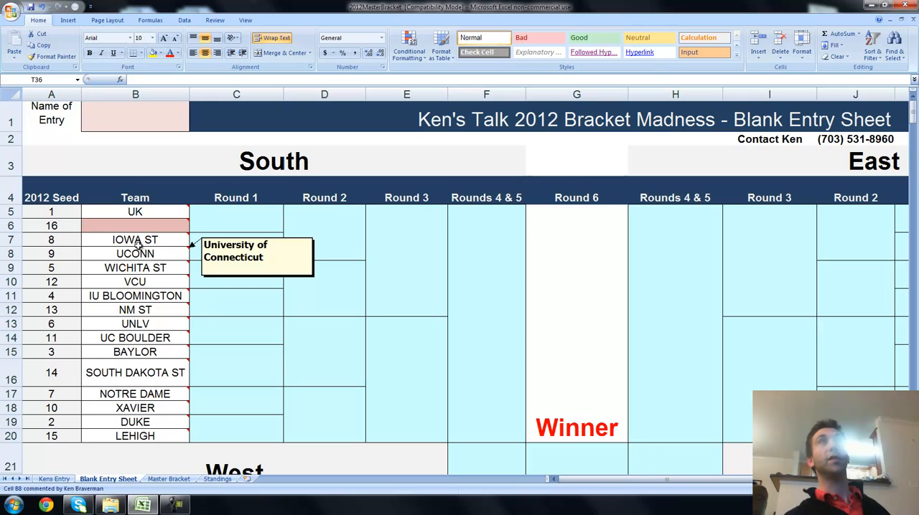
Fill the empty South 16-seed slot with MS Valley from the dropdown.
left_click(110, 221)
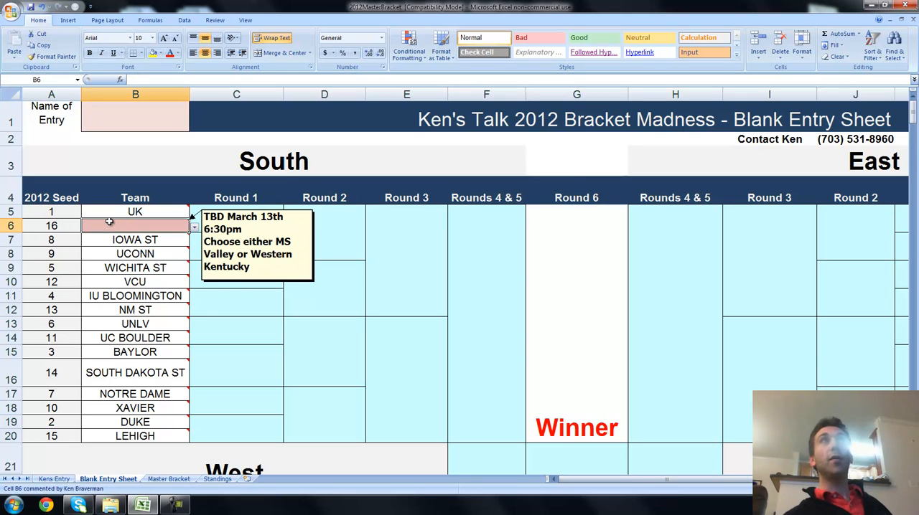
mouse_move(144, 226)
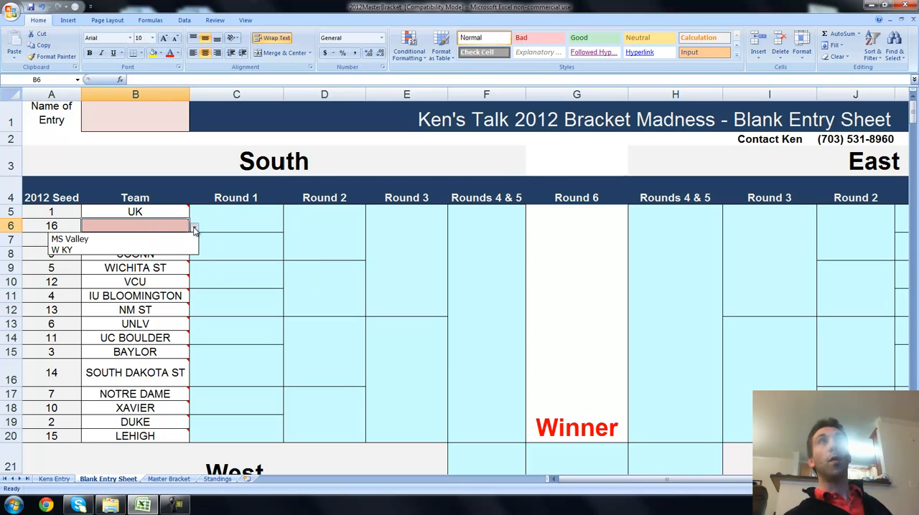
mouse_move(94, 238)
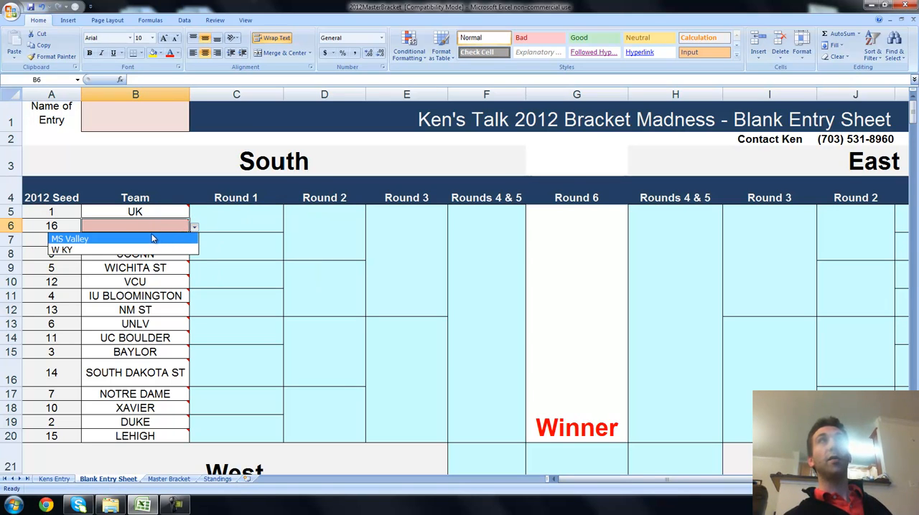
left_click(69, 238)
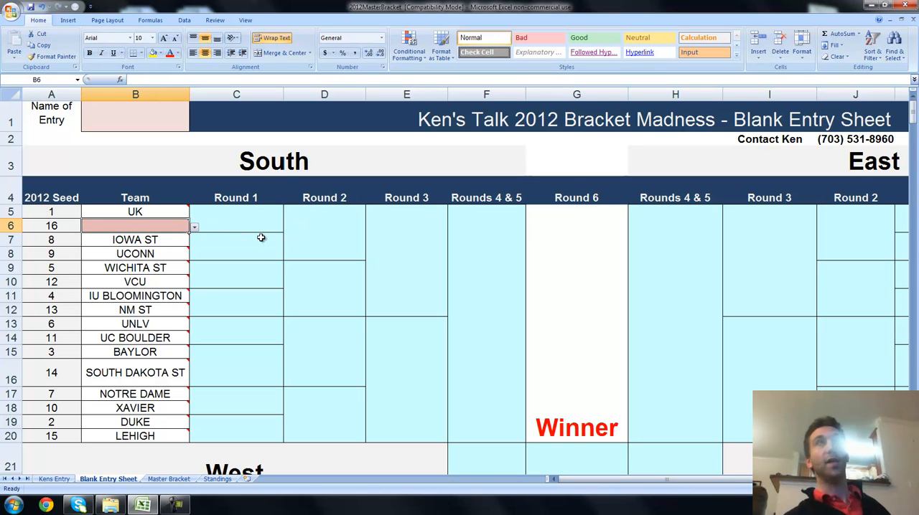
mouse_move(261, 261)
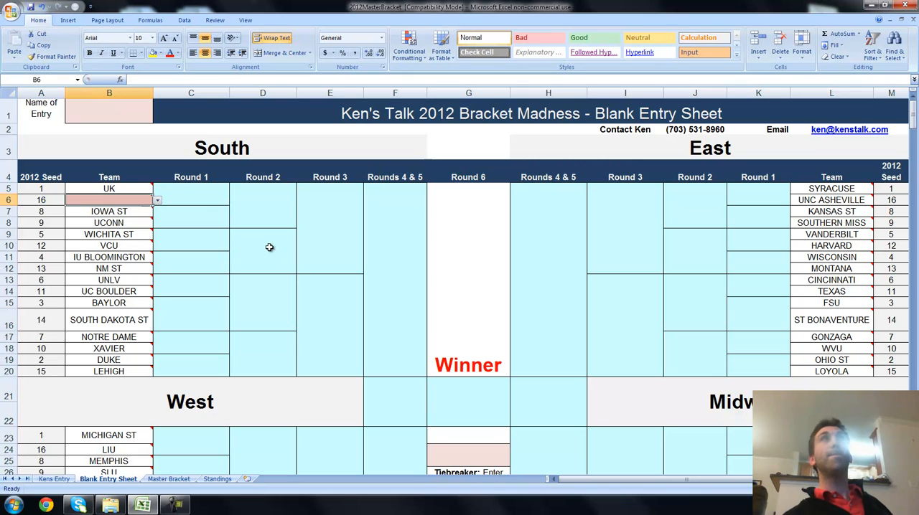
left_click(190, 188)
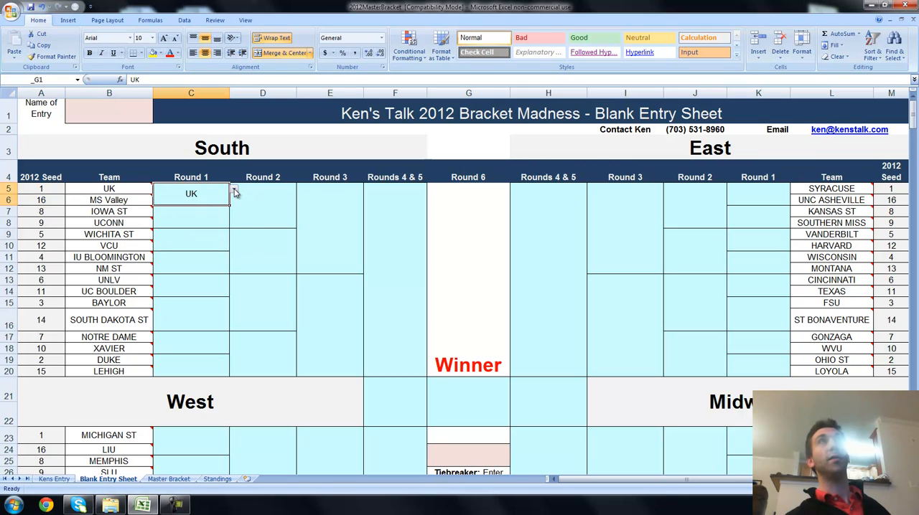
Advance MS Valley and UCONN as the first two South Round 1 winners.
left_click(232, 189)
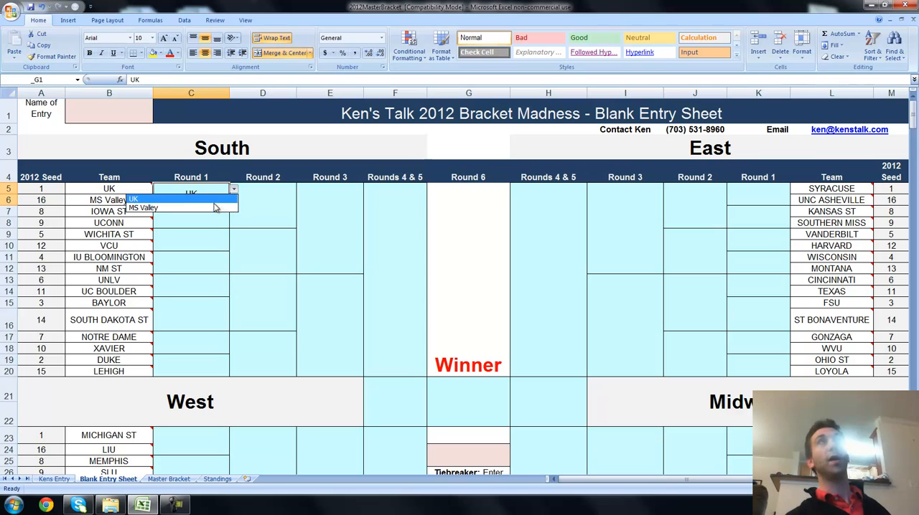
left_click(143, 206)
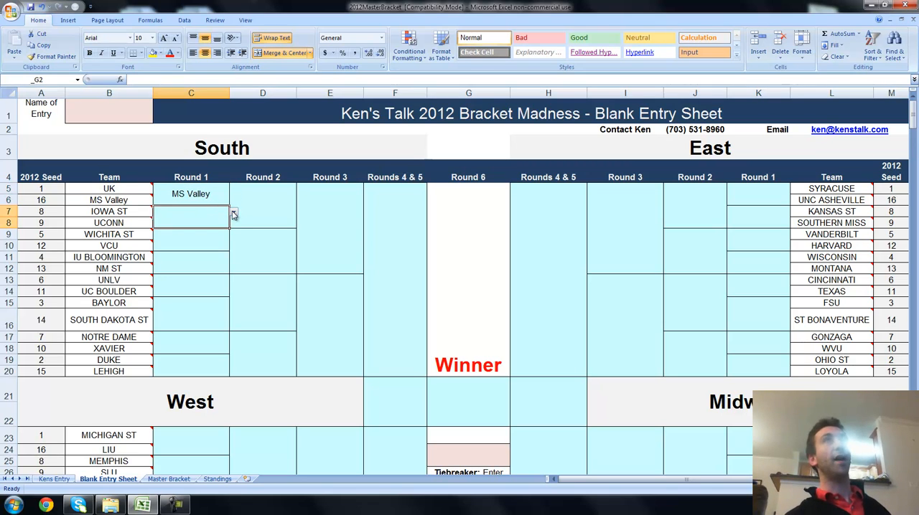
type("UCONN")
left_click(263, 206)
type("MS Valley")
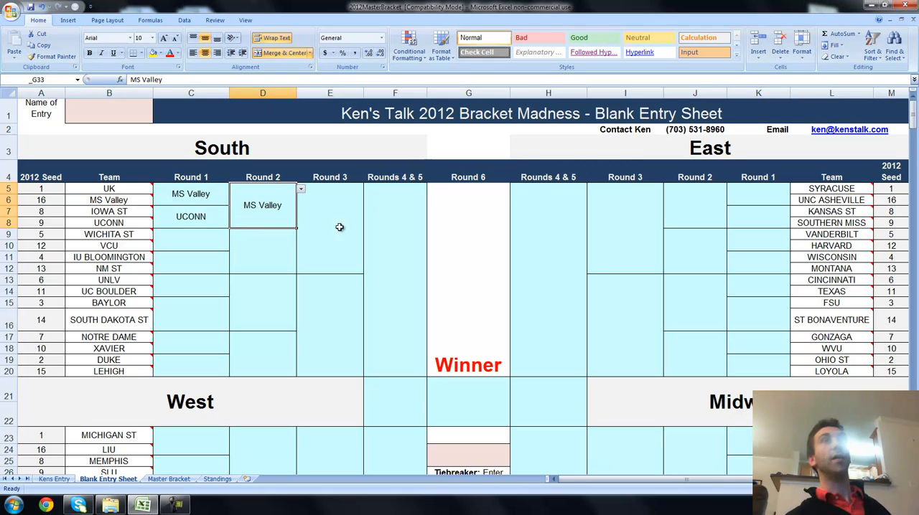
mouse_move(391, 227)
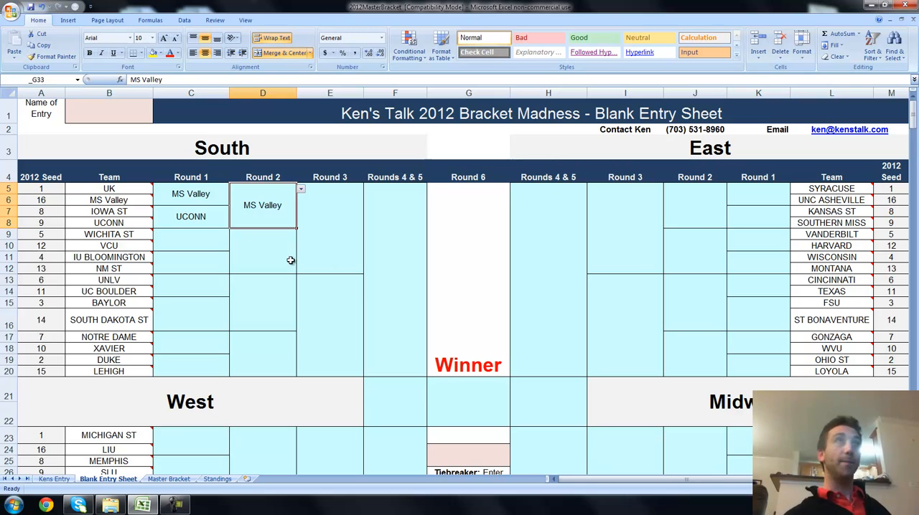
mouse_move(287, 345)
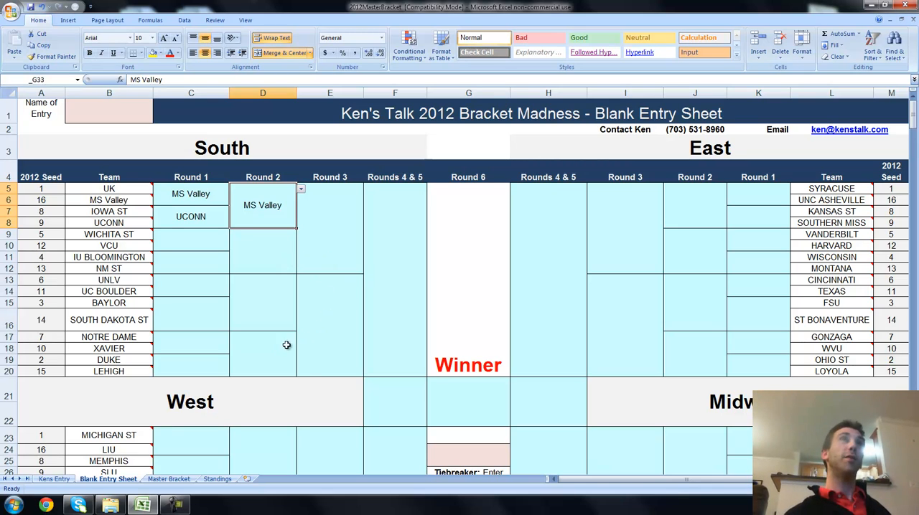
mouse_move(60, 471)
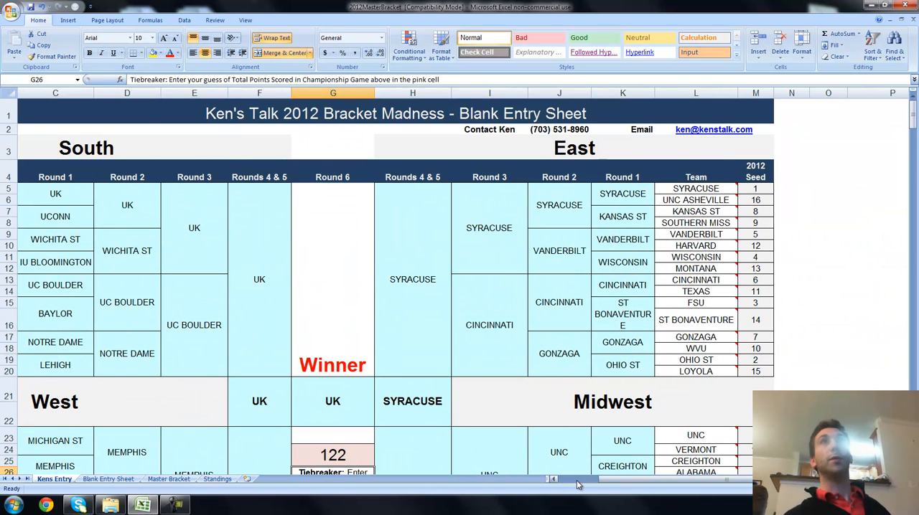
Review the UK-over-Syracuse championship picks and select the tiebreaker cell on Kens Entry.
scroll("left", 3)
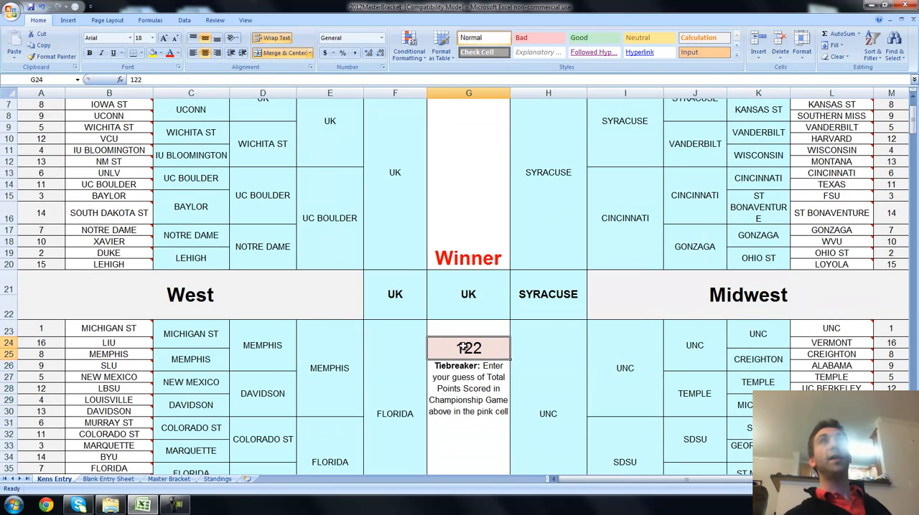
mouse_move(440, 342)
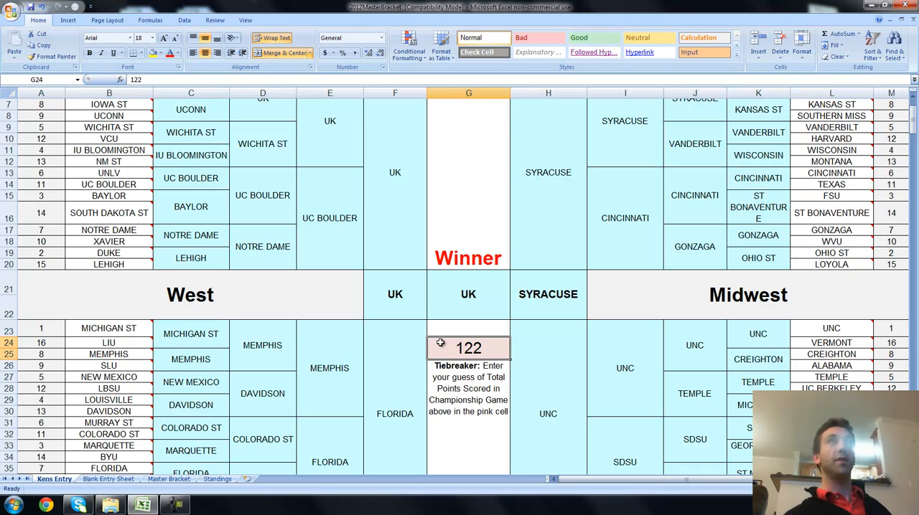
mouse_move(531, 358)
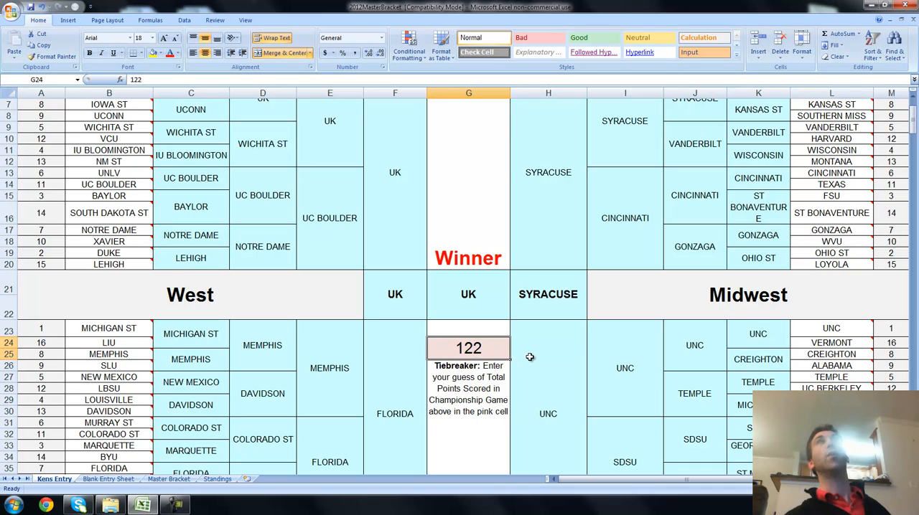
mouse_move(489, 343)
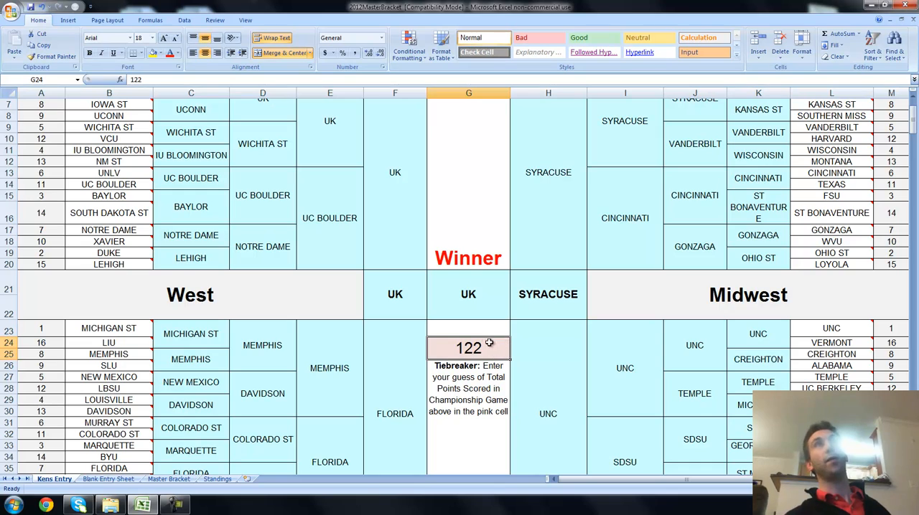
mouse_move(502, 356)
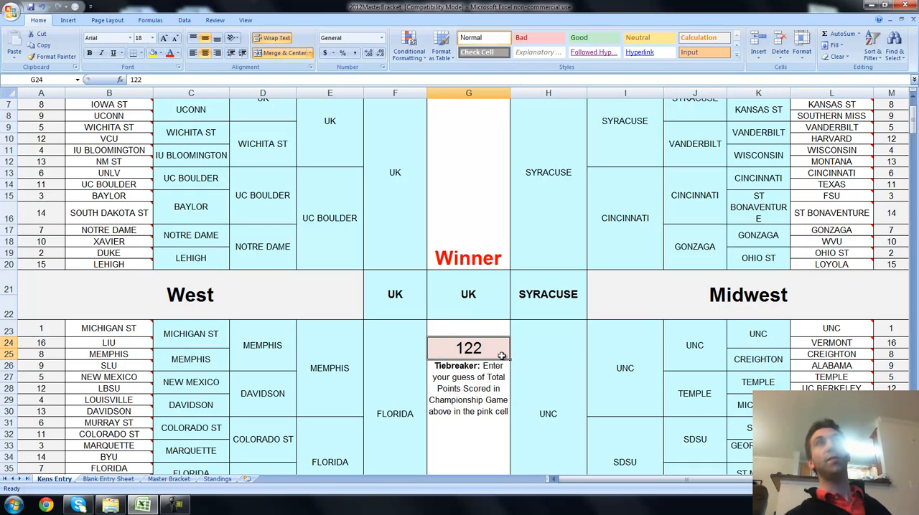
left_click(394, 294)
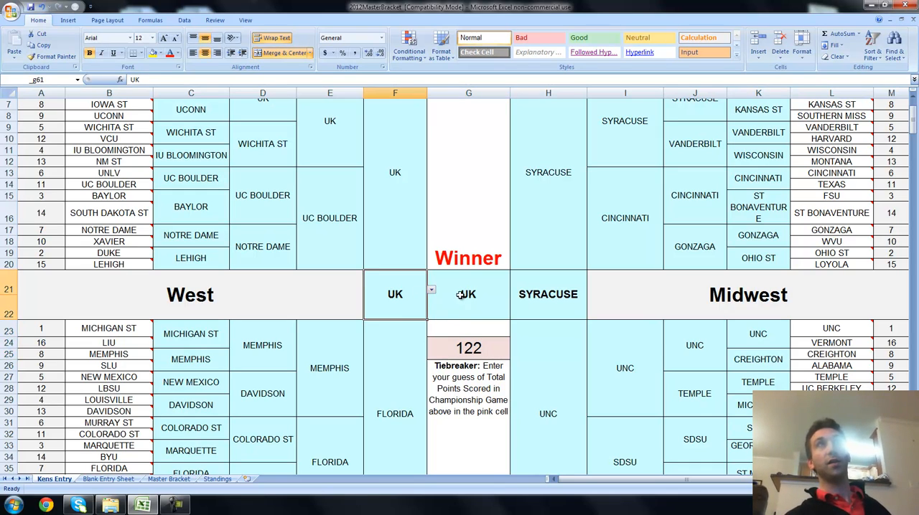
left_click(548, 294)
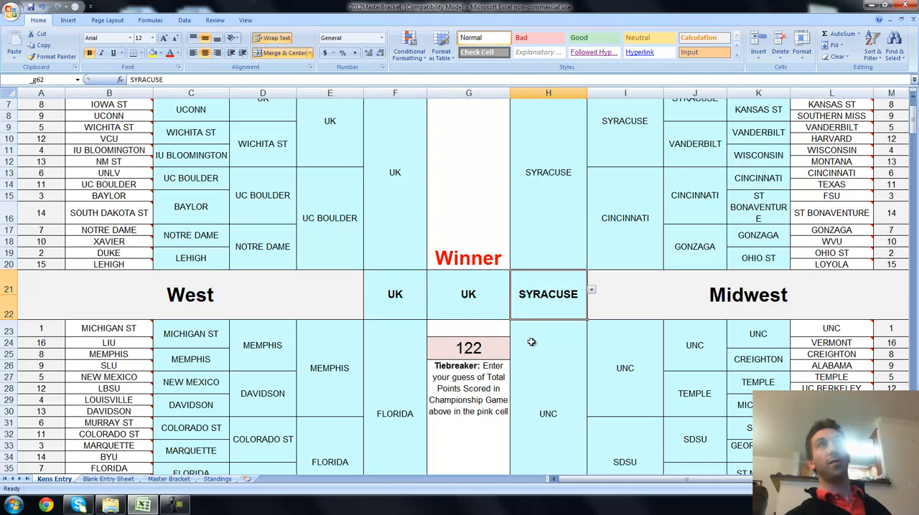
left_click(468, 347)
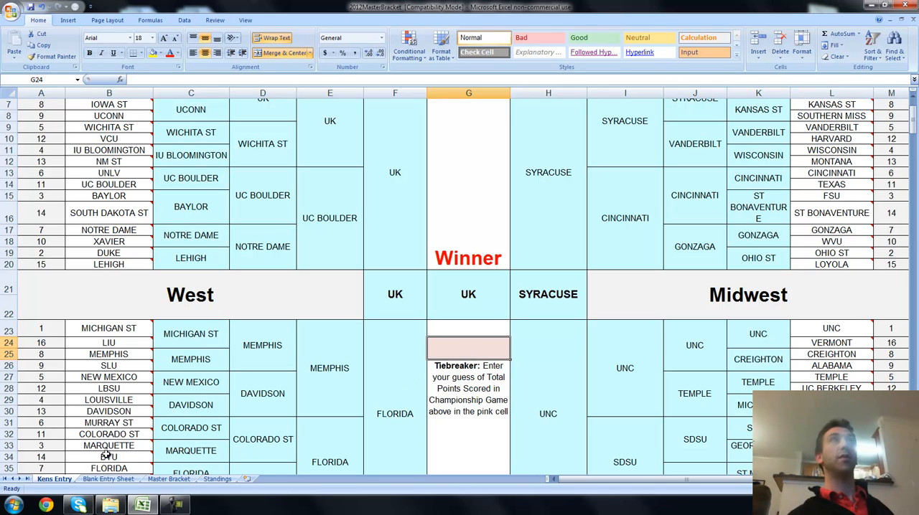
After glancing at the Blank Entry Sheet, enter 122 as Ken's tiebreaker total-points guess.
left_click(108, 480)
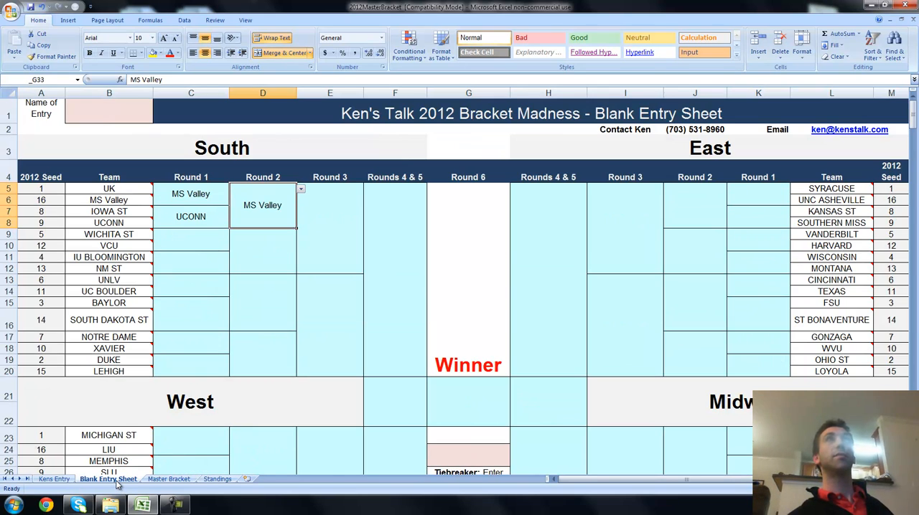
scroll("down", 3)
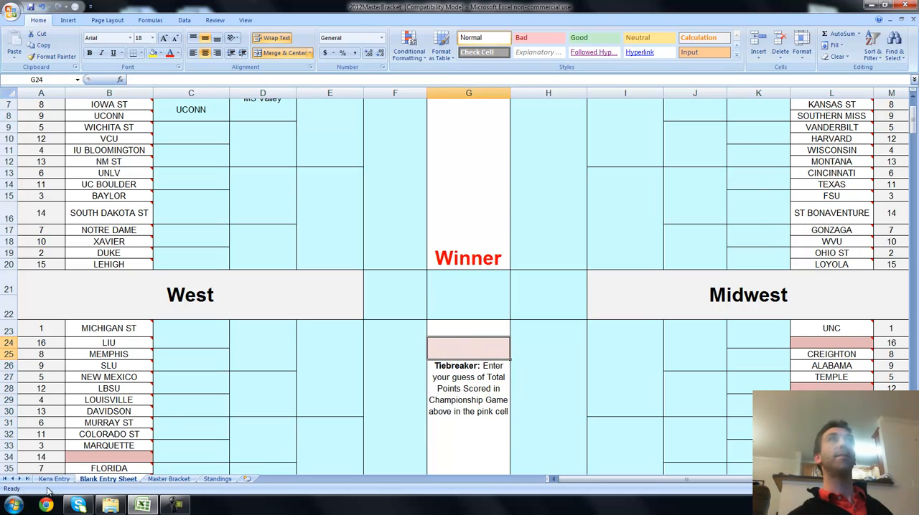
left_click(55, 479)
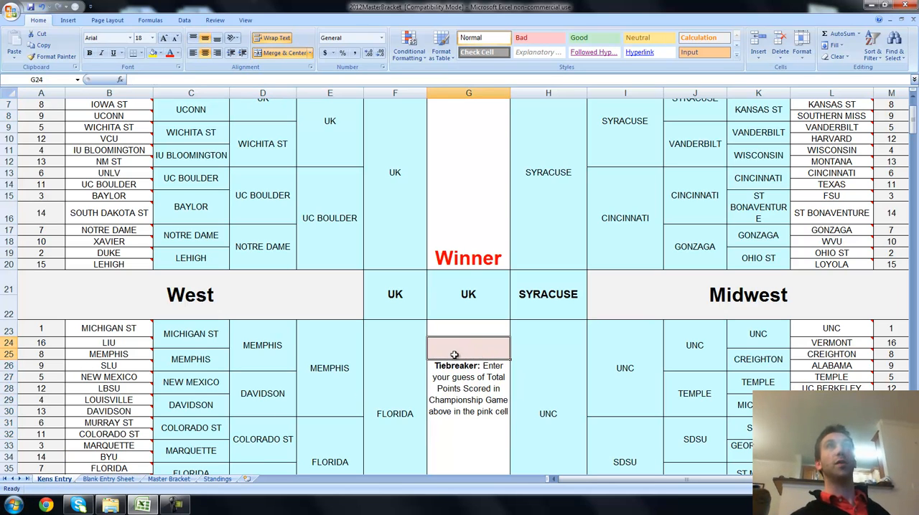
type("122")
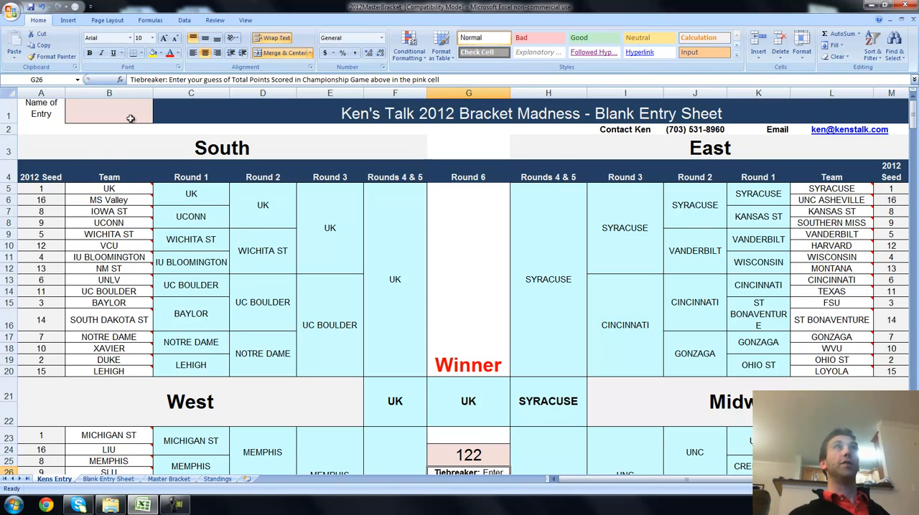
Enter the entry name kenstalk in B1.
type("K")
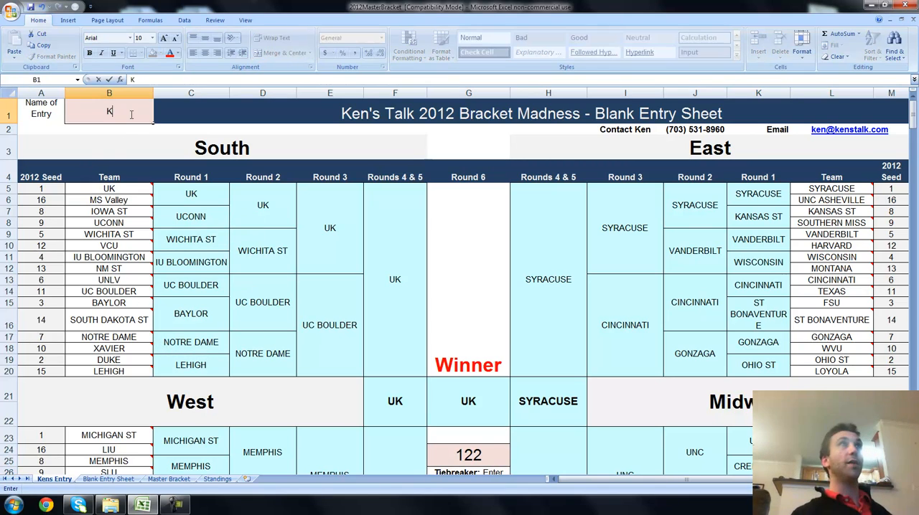
type("enstal")
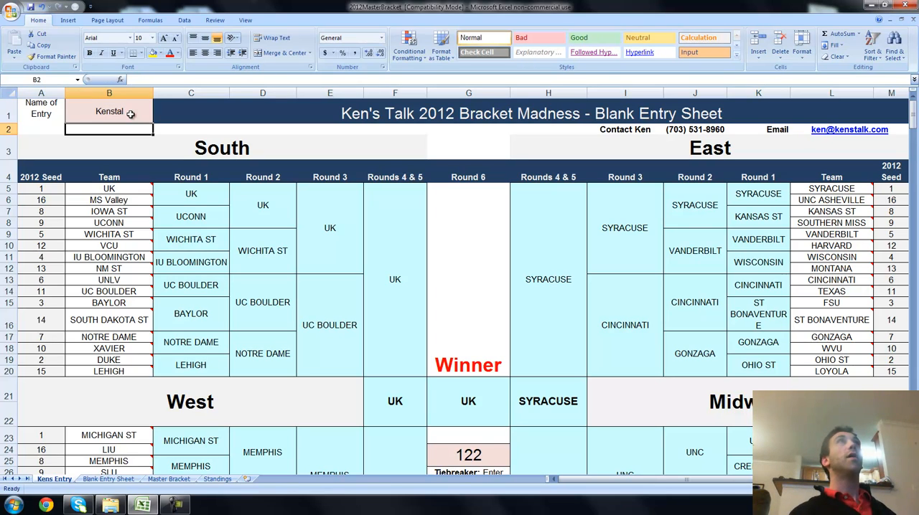
type("ke")
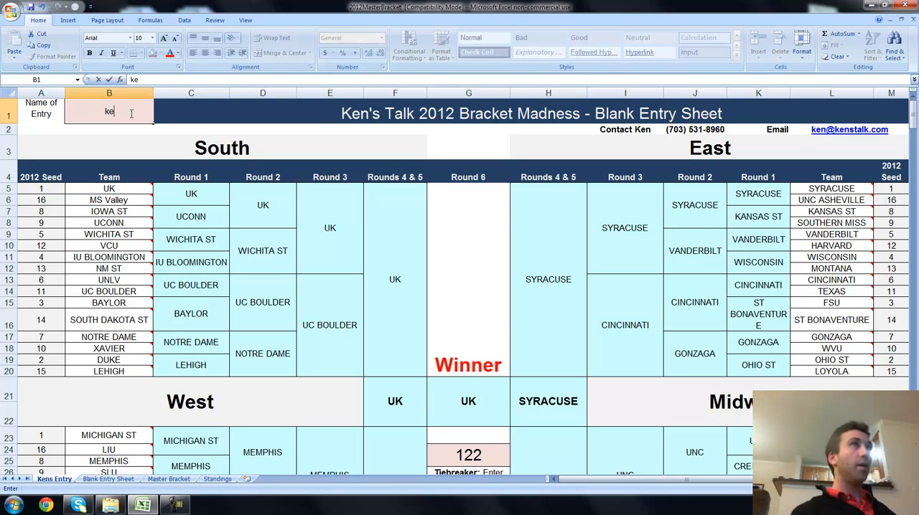
Scroll down to the numbered game-picks list beneath the bracket.
scroll("down", 3)
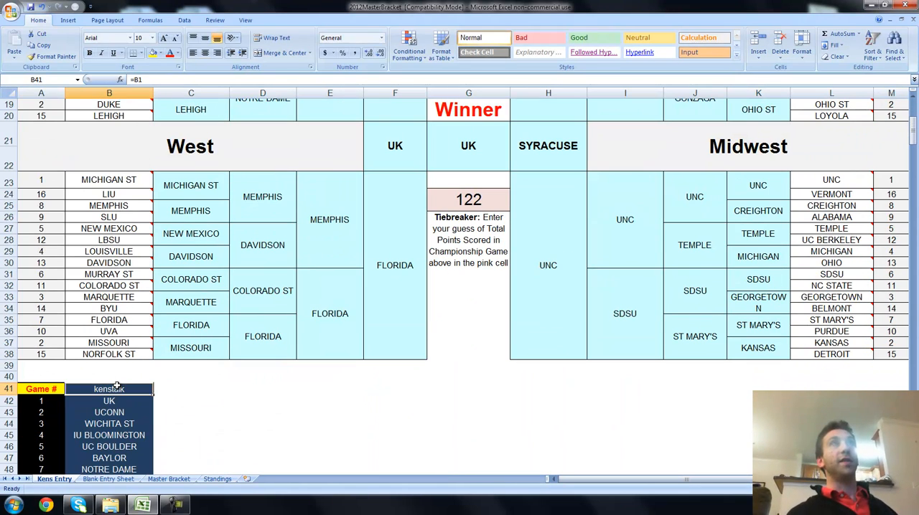
scroll("down", 3)
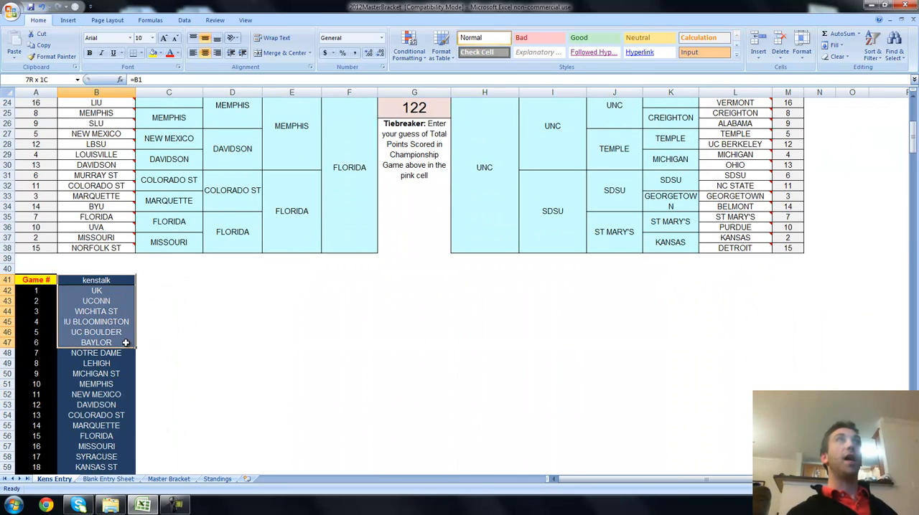
scroll("down", 3)
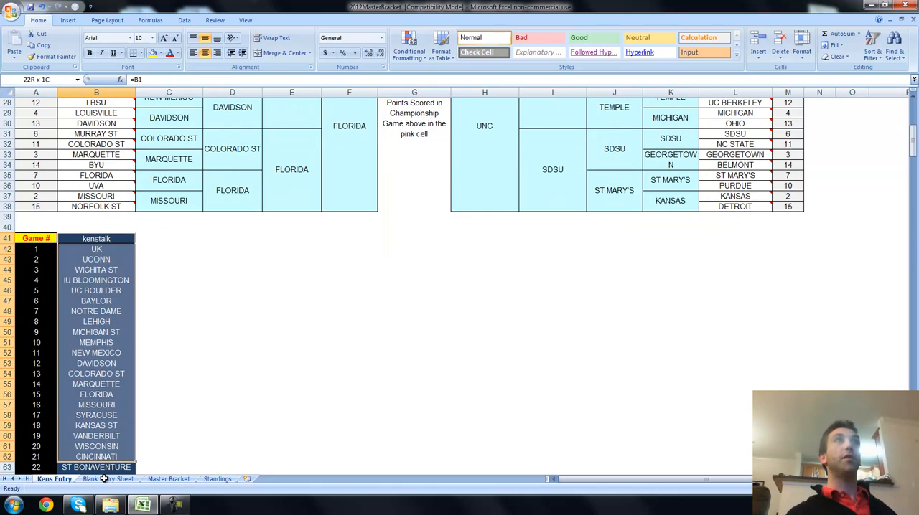
scroll("down", 3)
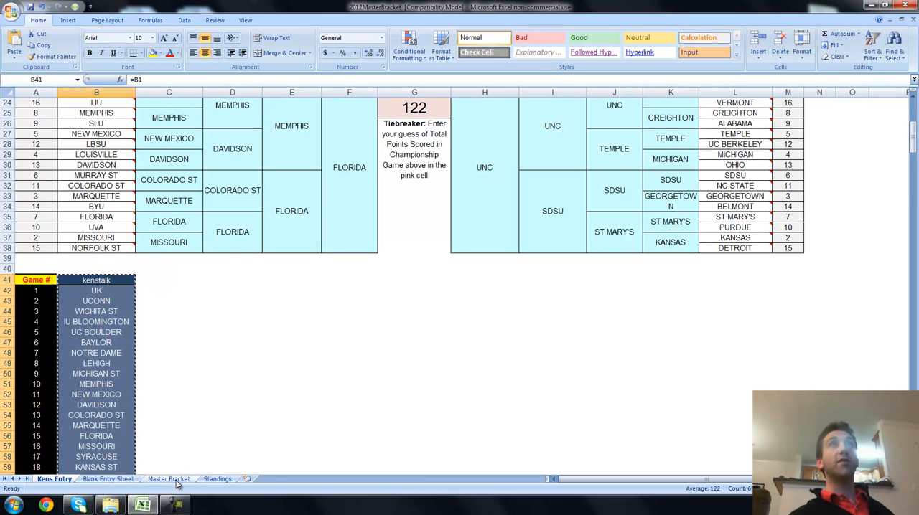
Show the Master Bracket sheet scrolled to its scoring grid around row 40.
left_click(170, 479)
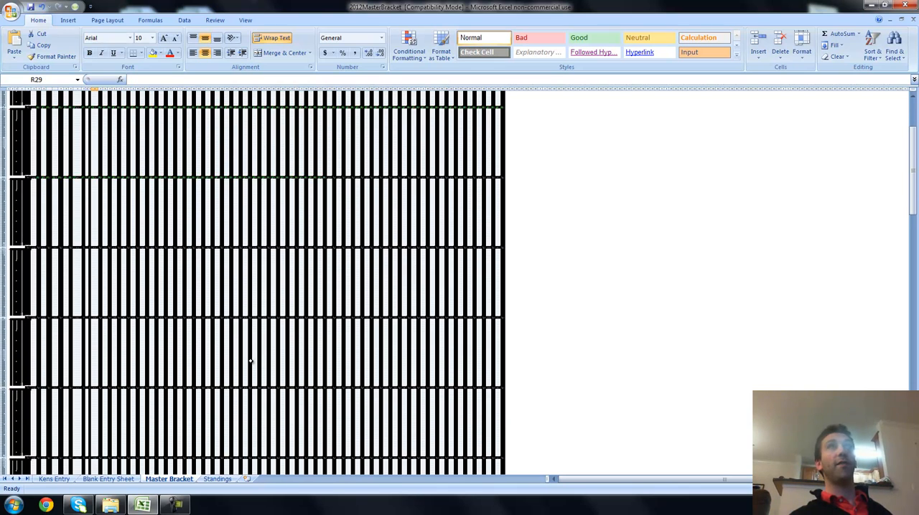
scroll("down", 3)
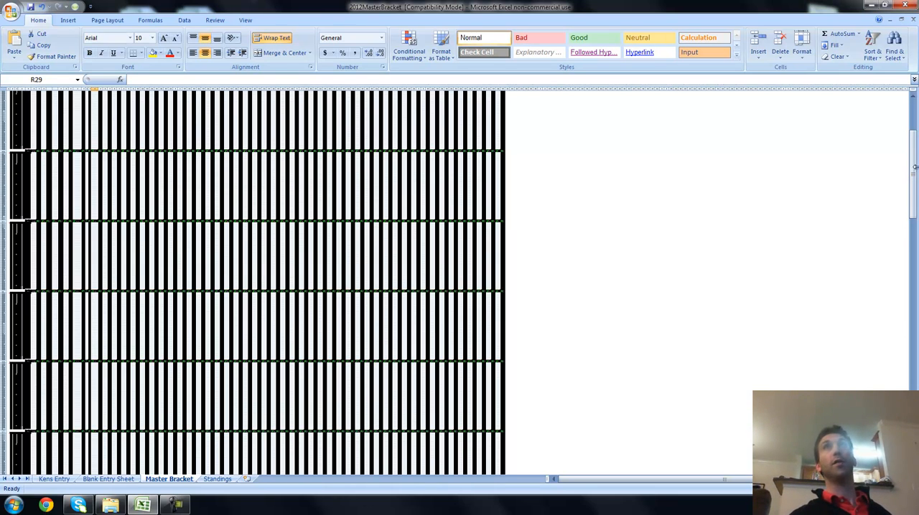
mouse_move(912, 338)
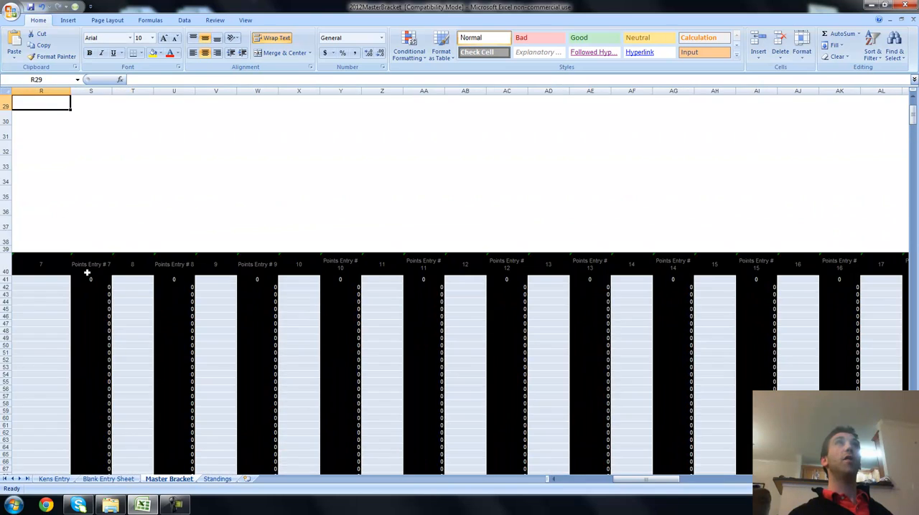
scroll("down", 3)
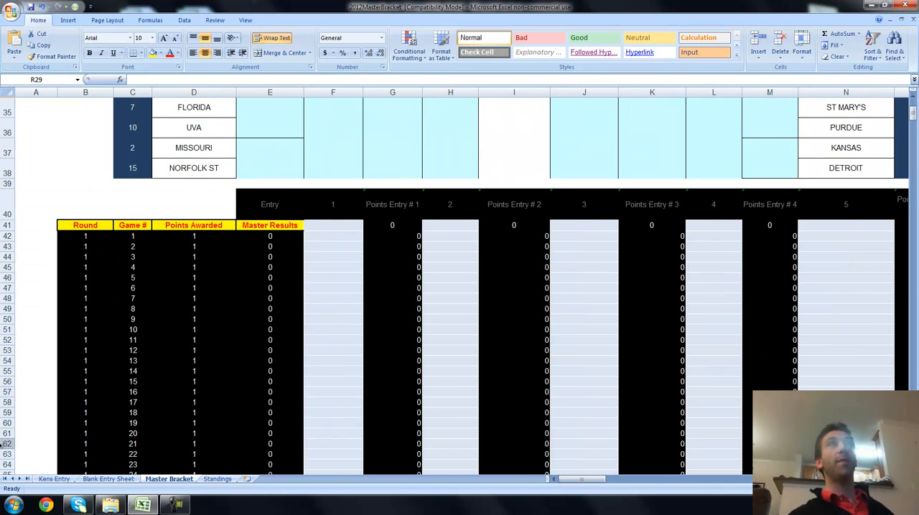
Check the copied picks on Kens Entry, then select the top Entry 1 cell F41 on Master Bracket.
left_click(54, 479)
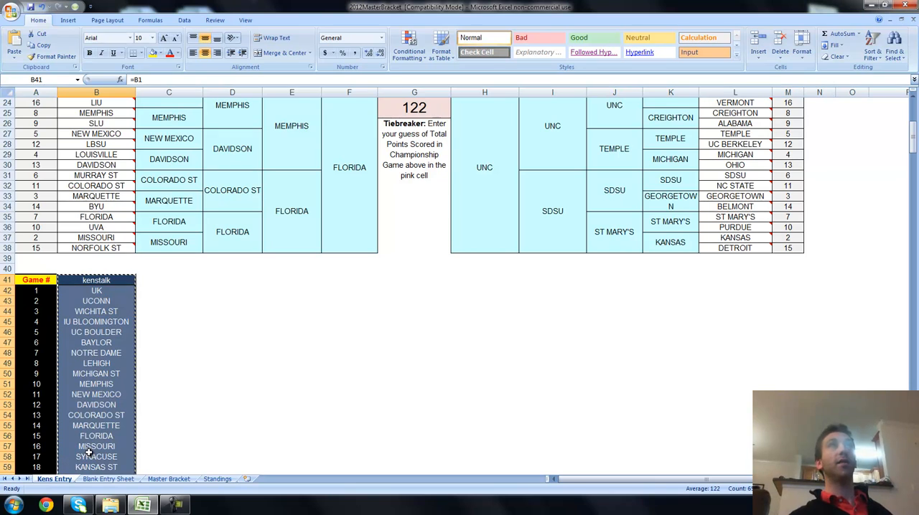
left_click(169, 480)
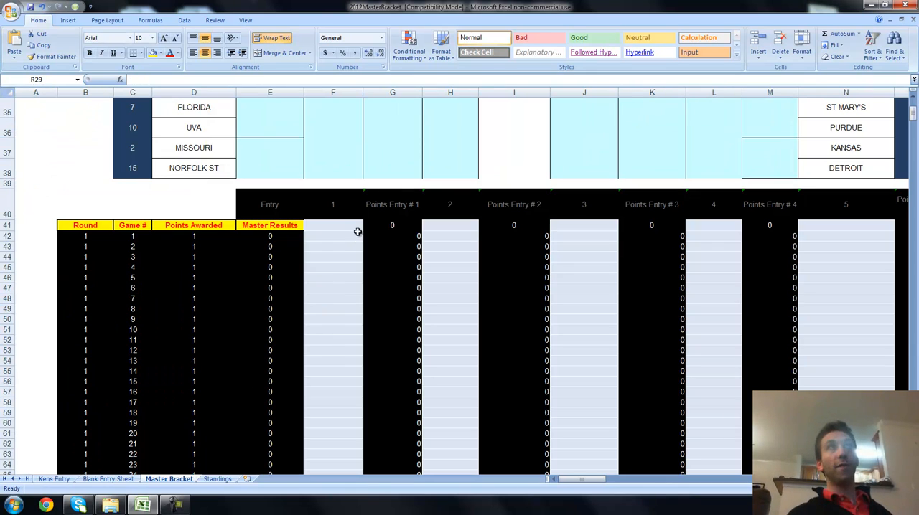
left_click(333, 224)
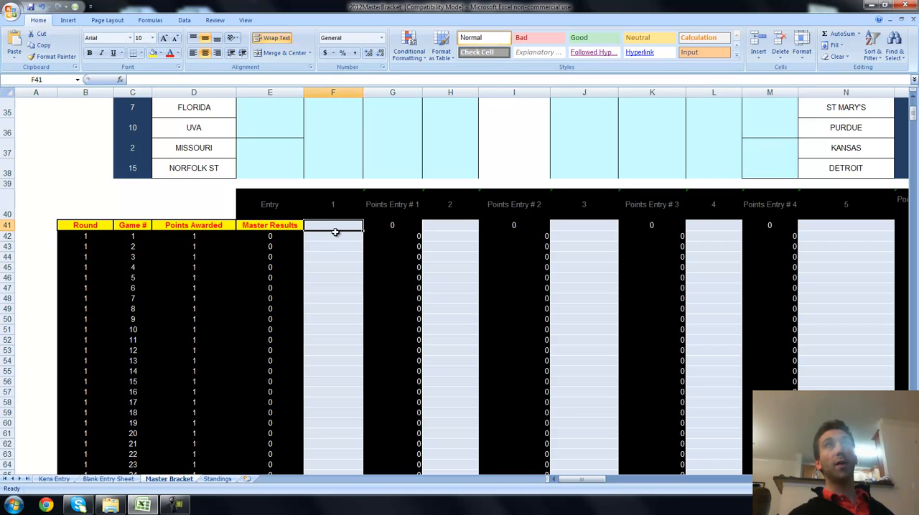
Paste Special the kenstalk picks into the Entry 1 column as values only.
right_click(333, 231)
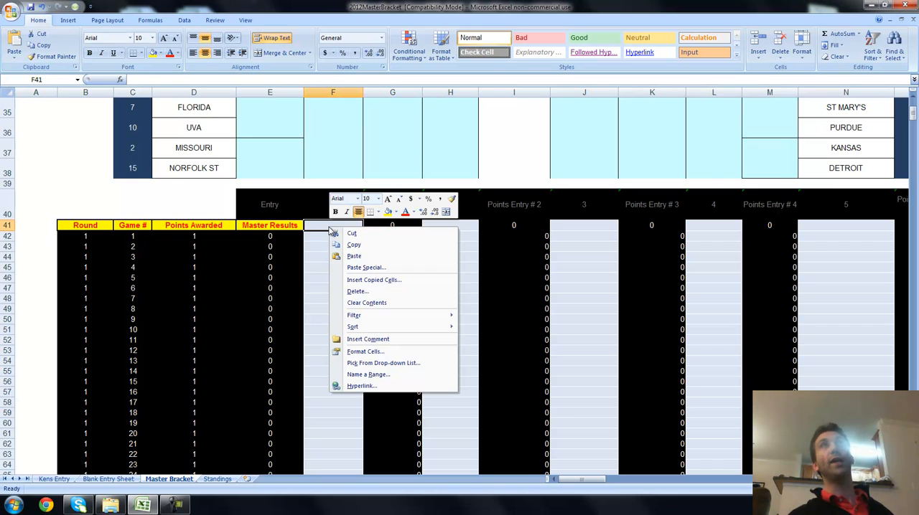
mouse_move(366, 267)
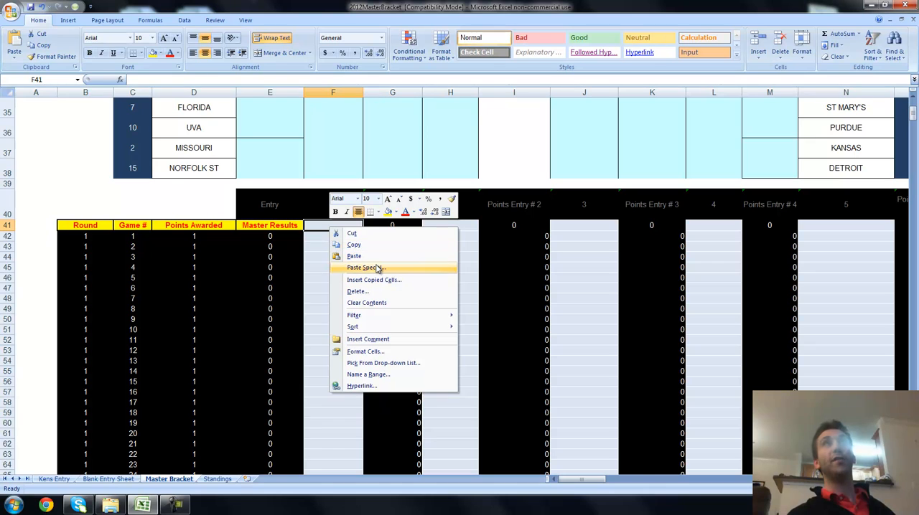
left_click(361, 267)
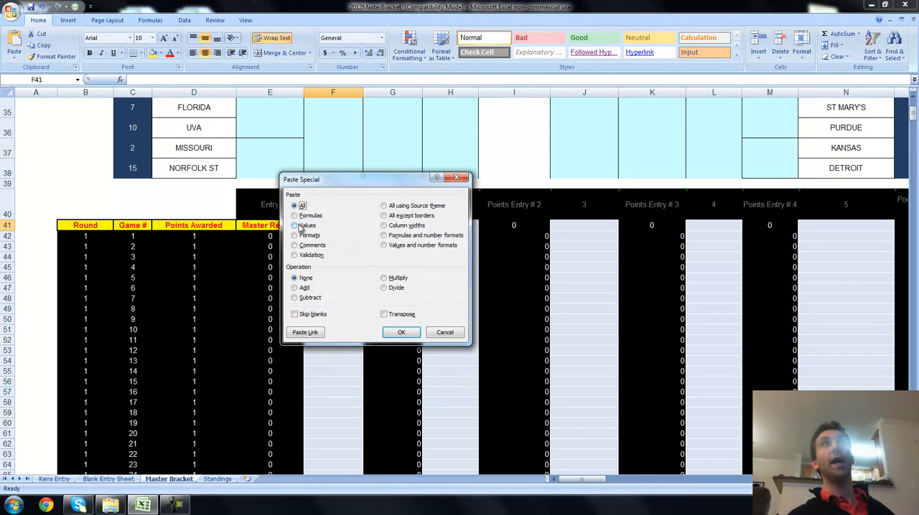
left_click(293, 224)
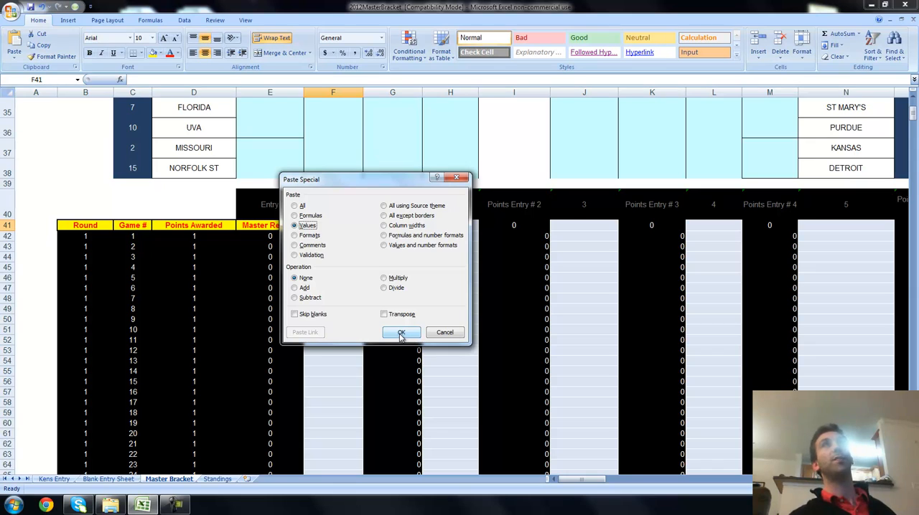
left_click(402, 333)
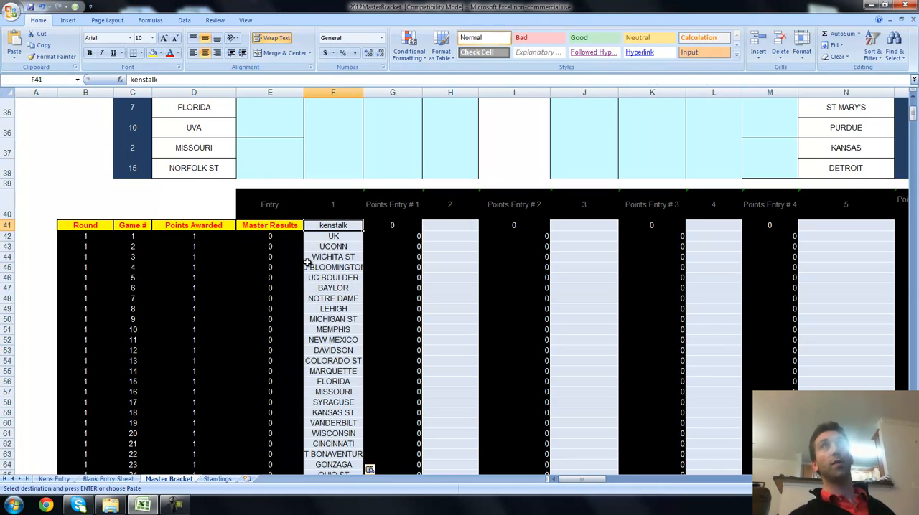
Scroll through the scoring grid and look over the other empty entry columns.
scroll("down", 3)
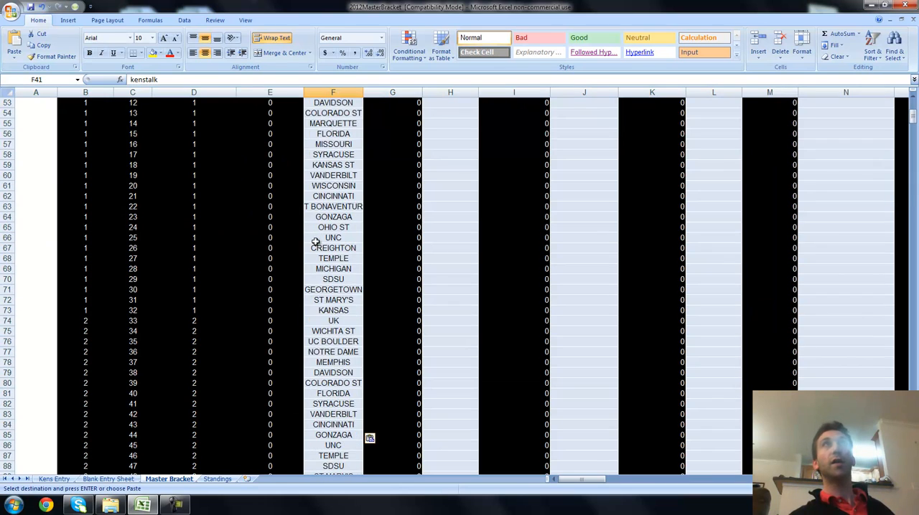
scroll("down", 3)
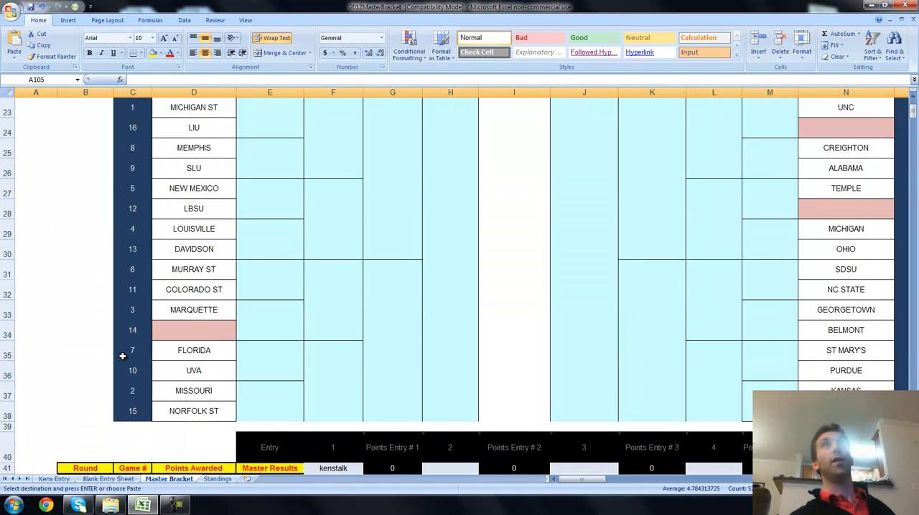
scroll("down", 3)
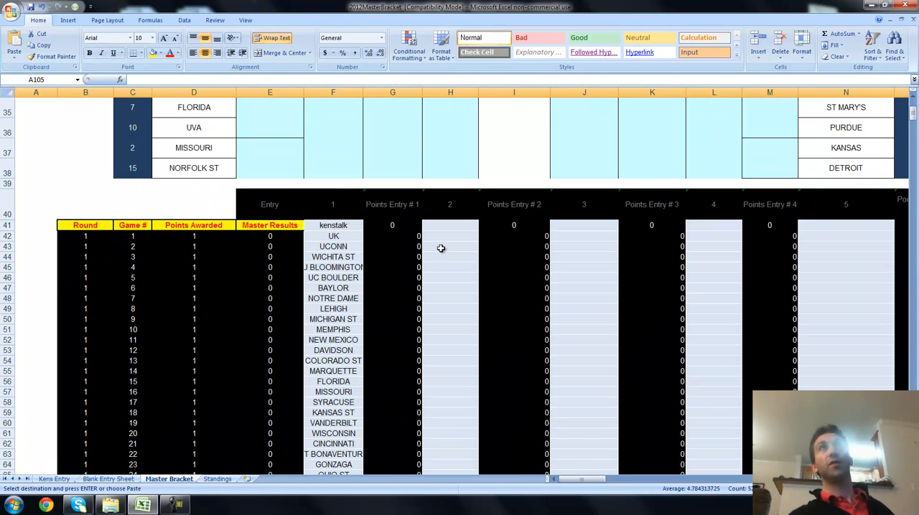
left_click(451, 224)
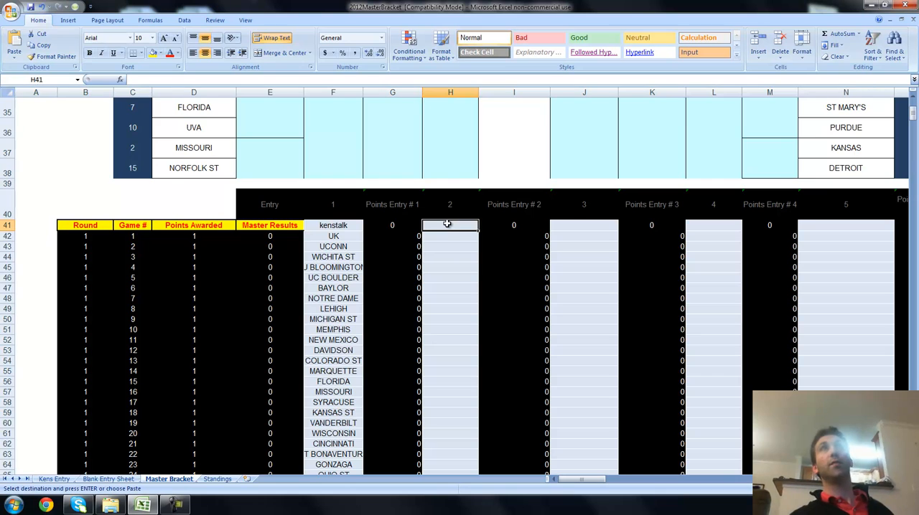
left_click(583, 224)
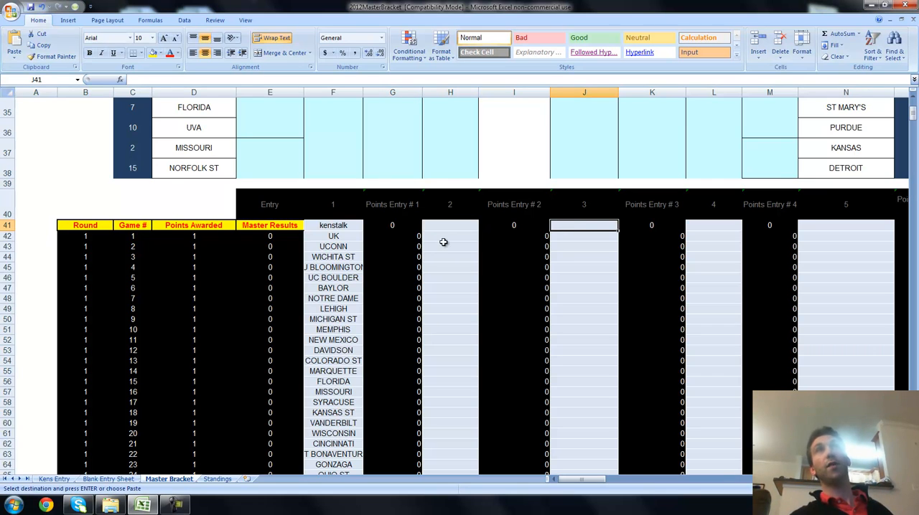
Enter UK as the winner of the first South Round 1 game in the master results.
scroll("down", 3)
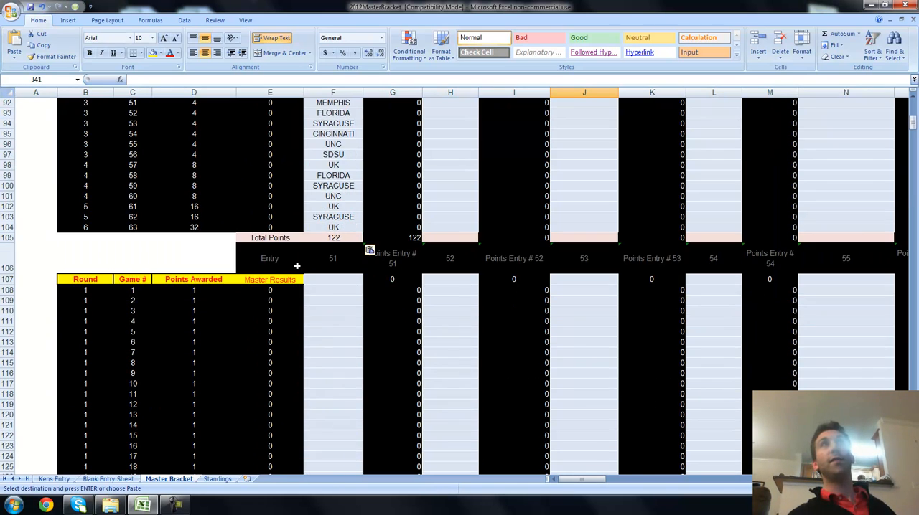
left_click(333, 278)
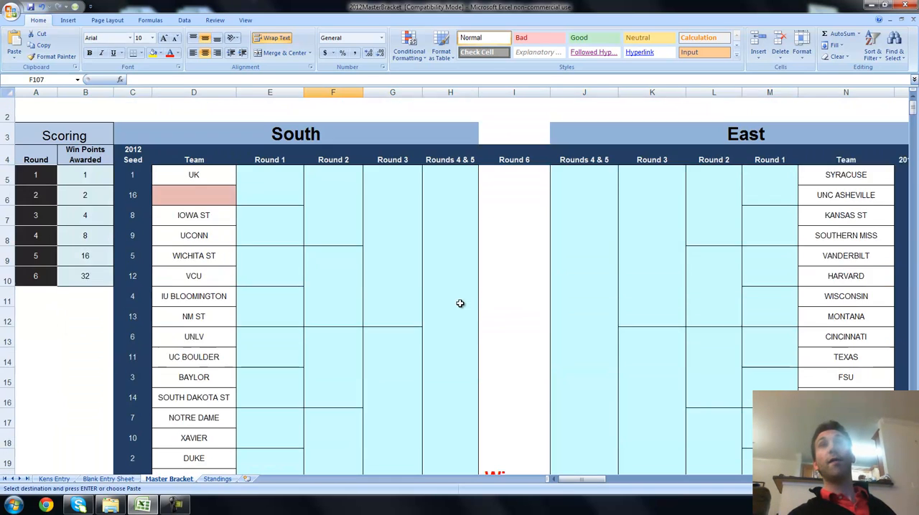
scroll("down", 3)
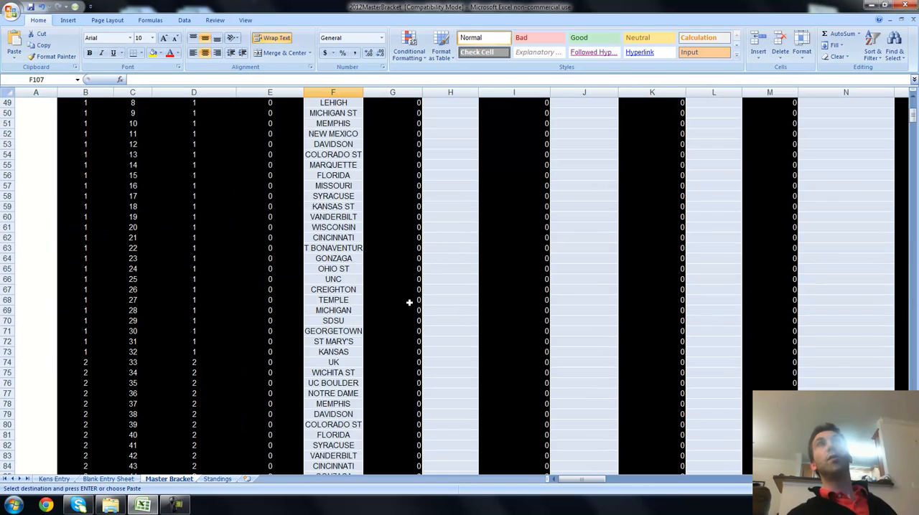
scroll("up", 3)
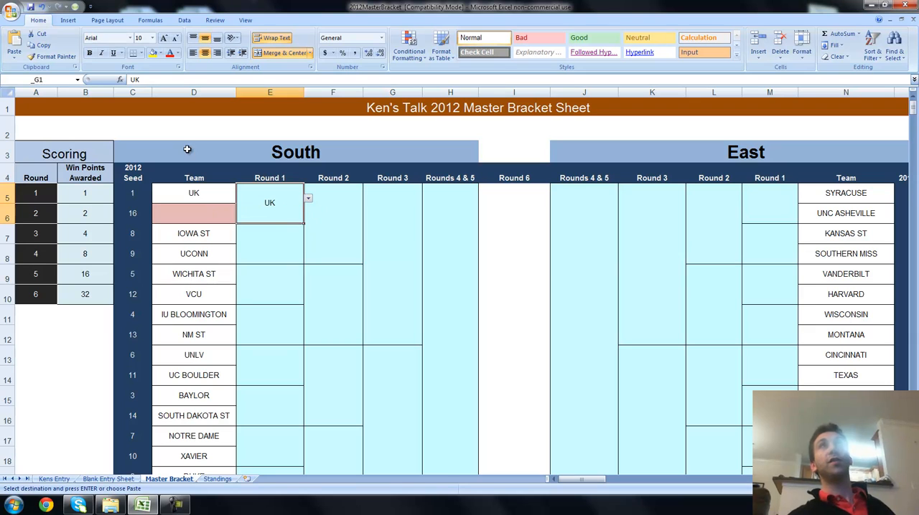
scroll("down", 3)
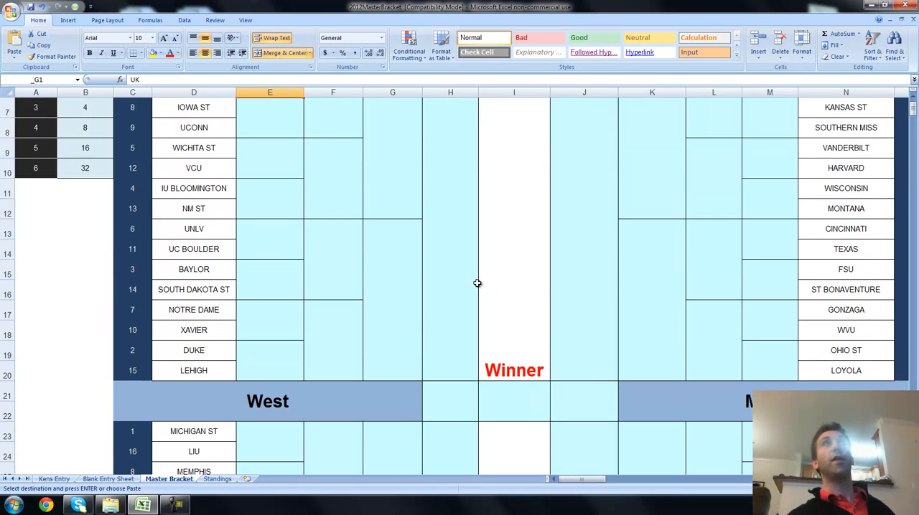
scroll("down", 3)
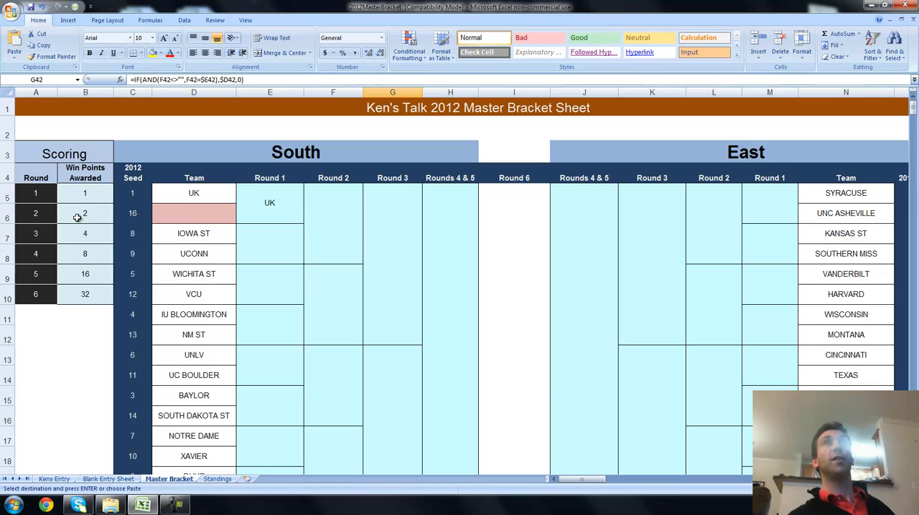
mouse_move(373, 130)
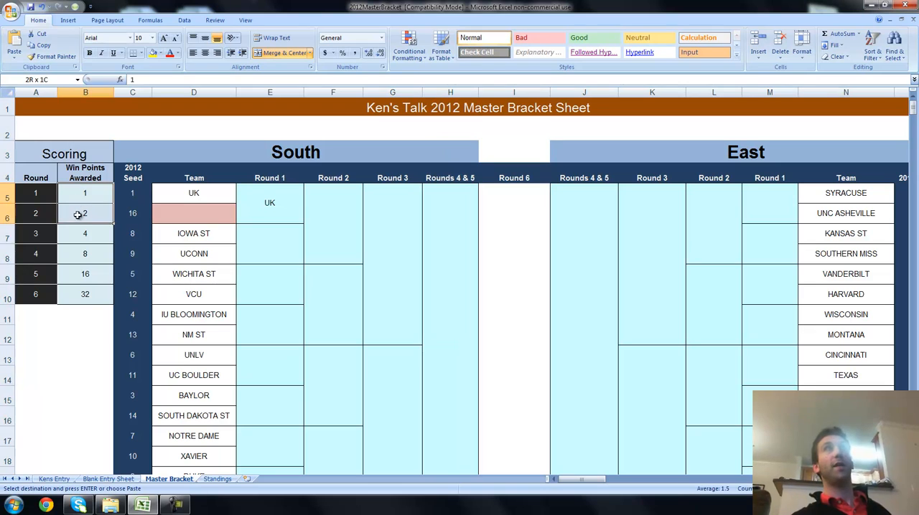
left_click(84, 213)
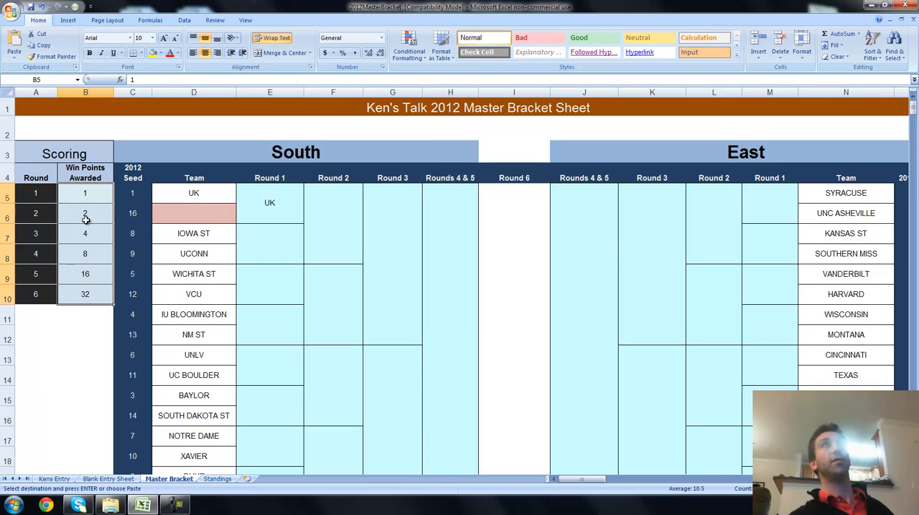
scroll("down", 3)
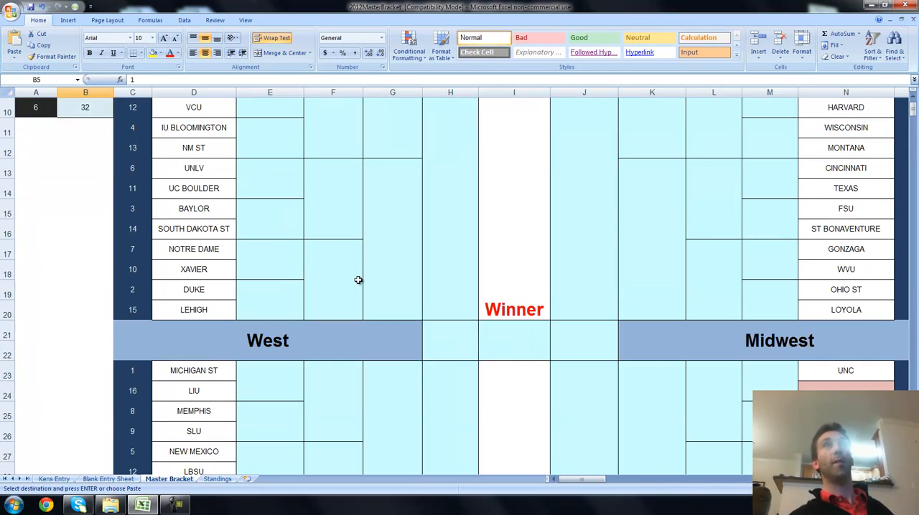
scroll("down", 3)
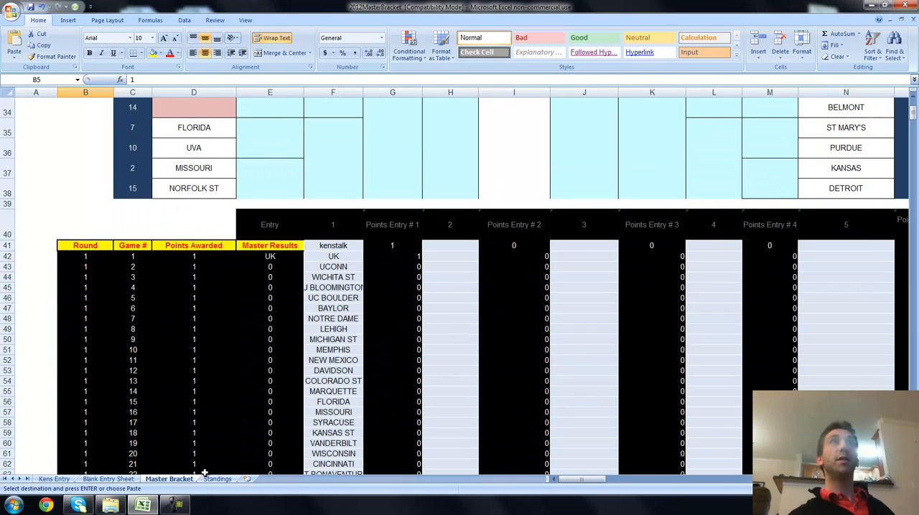
Show the Standings sheet and inspect the HLOOKUP formulas behind kenstalk's 1 point and 122 tiebreaker.
left_click(218, 479)
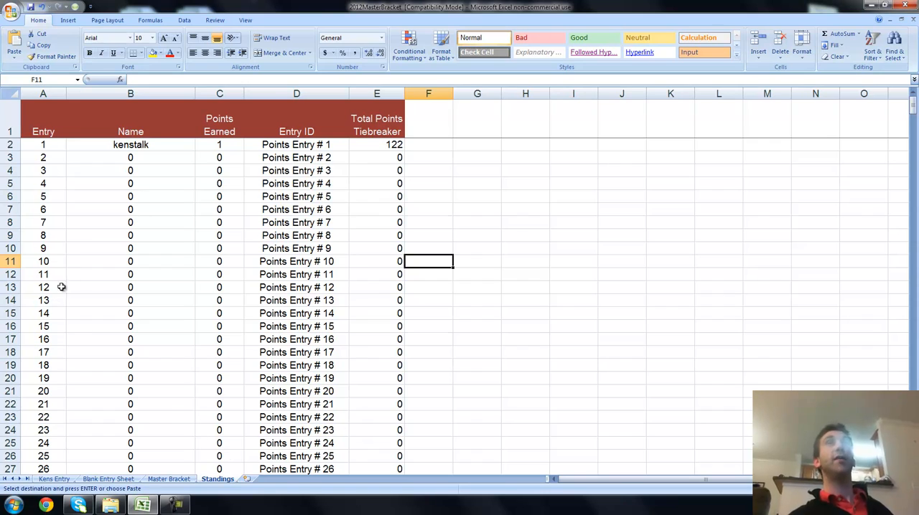
mouse_move(181, 240)
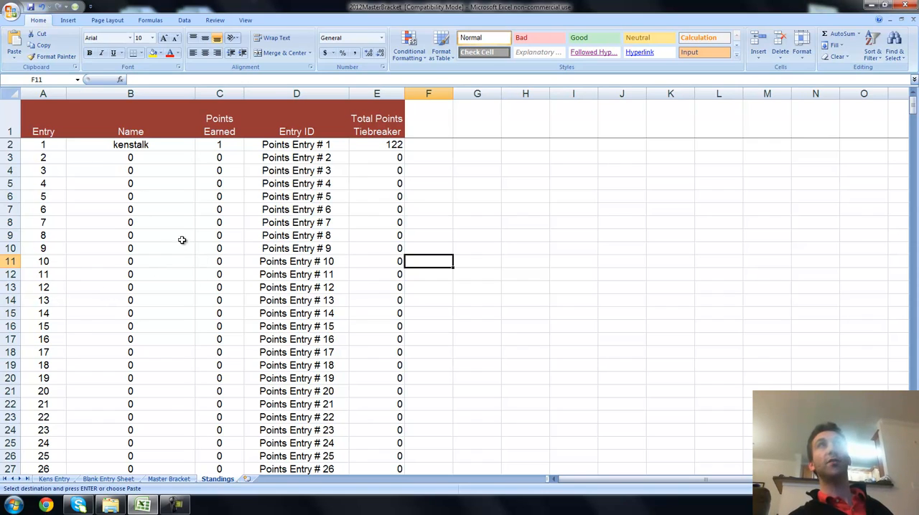
mouse_move(211, 144)
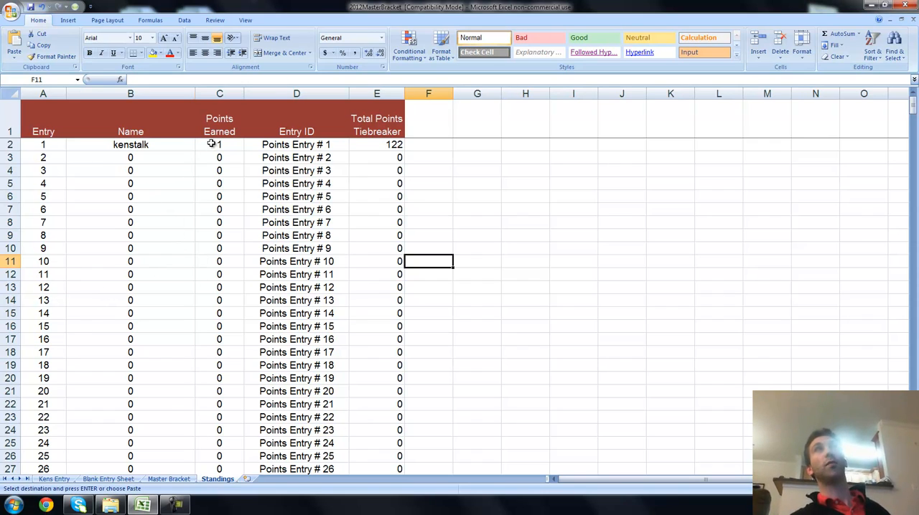
left_click(218, 144)
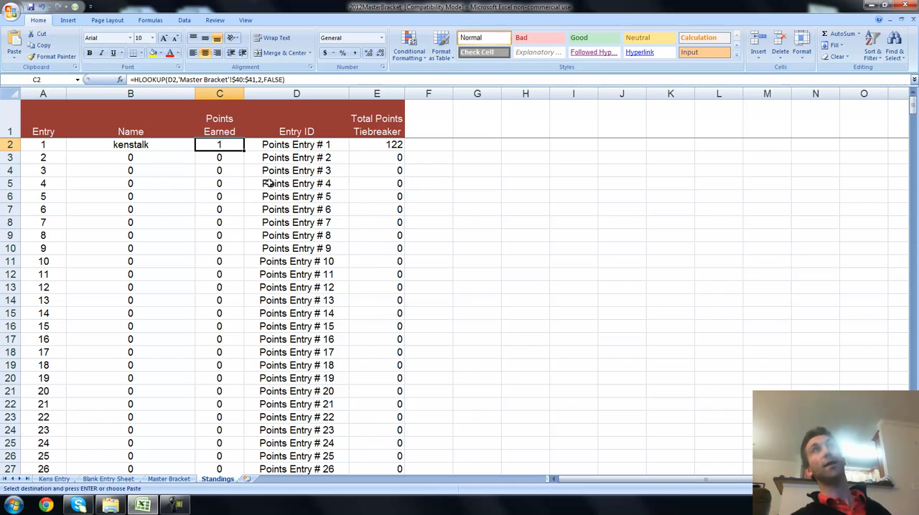
left_click(376, 158)
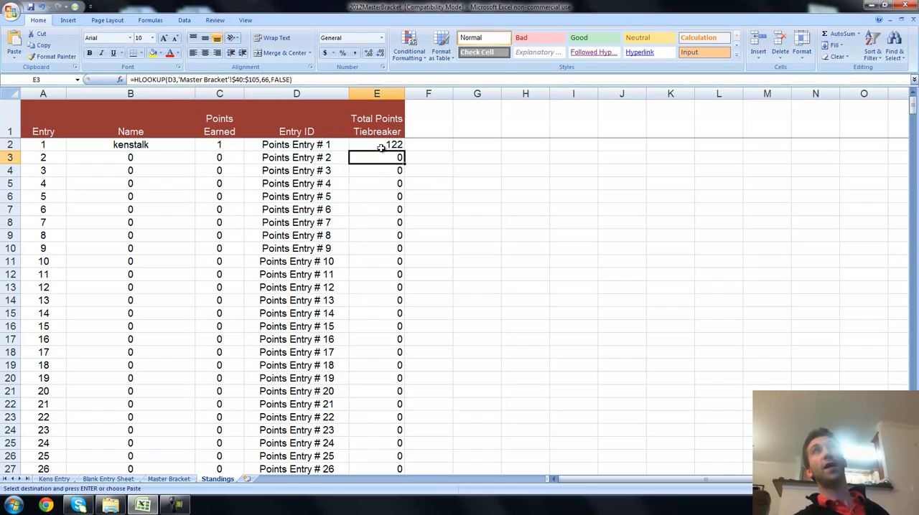
left_click(376, 144)
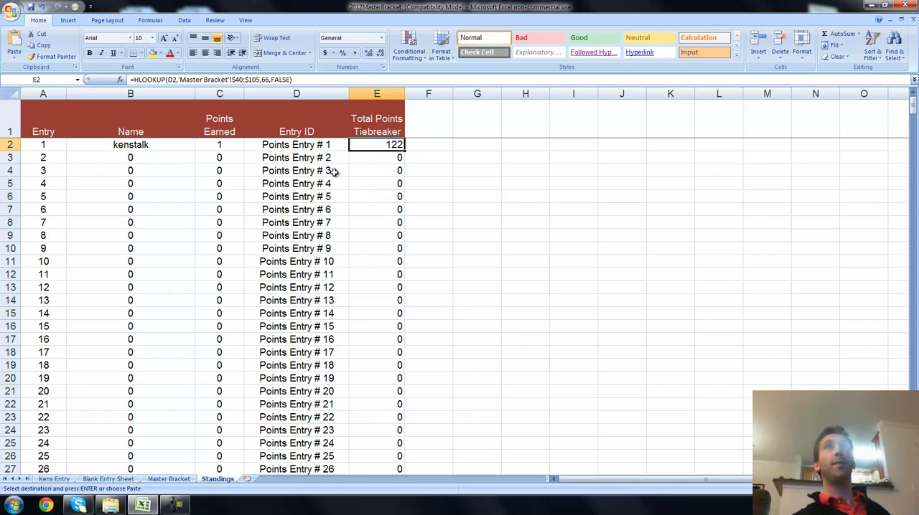
mouse_move(230, 150)
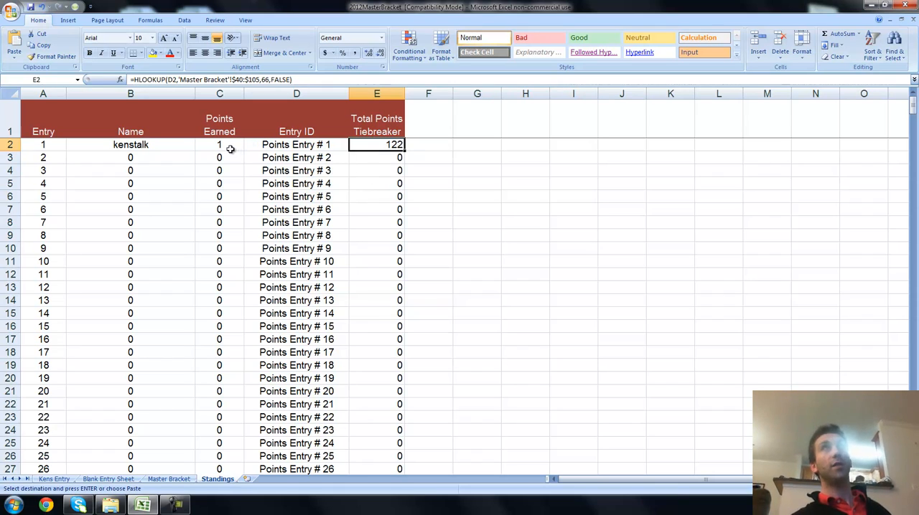
left_click(129, 94)
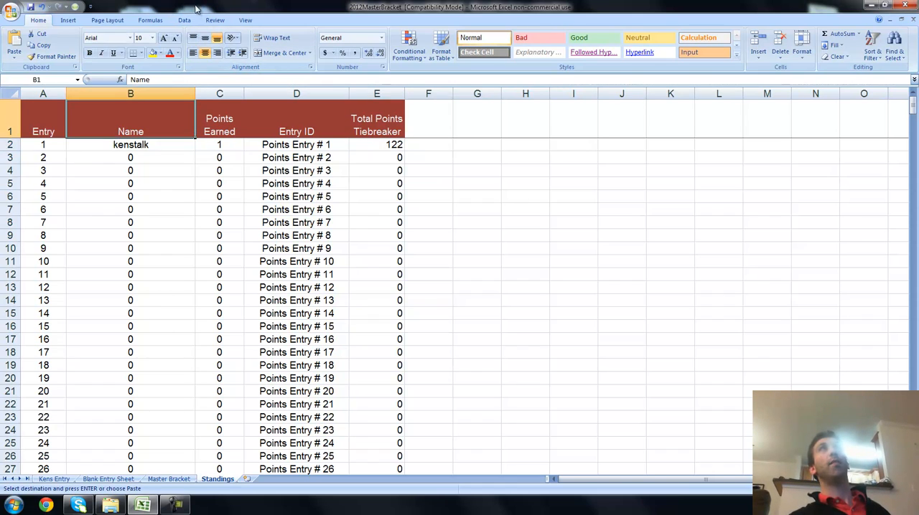
Apply Data Filter to the Standings headers, then return to the Master Bracket sheet.
left_click(183, 20)
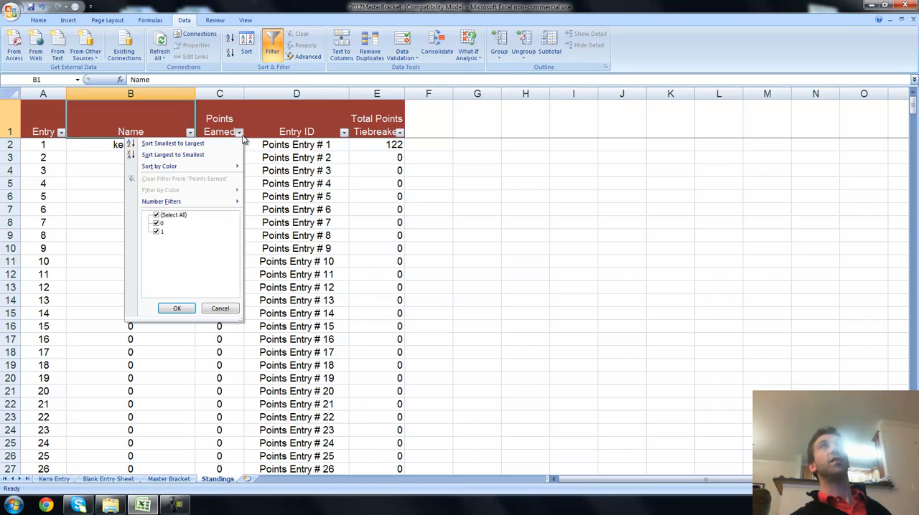
mouse_move(339, 173)
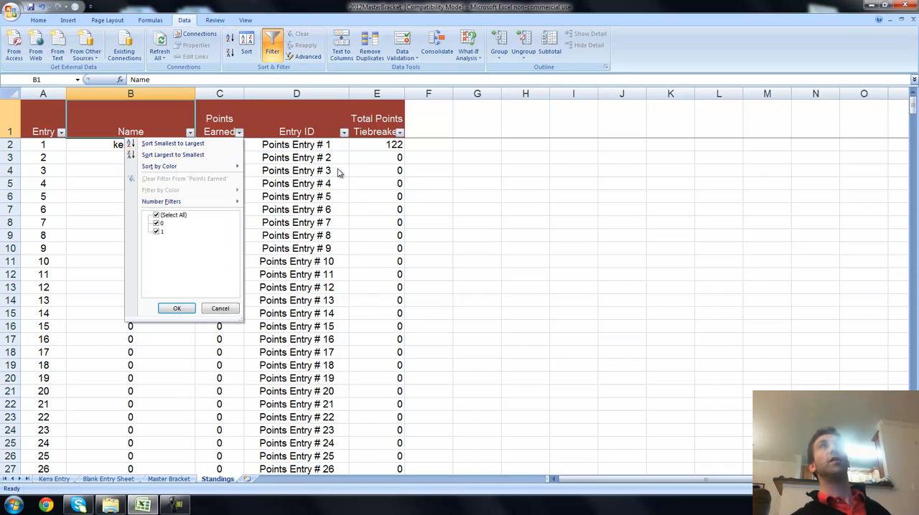
left_click(176, 307)
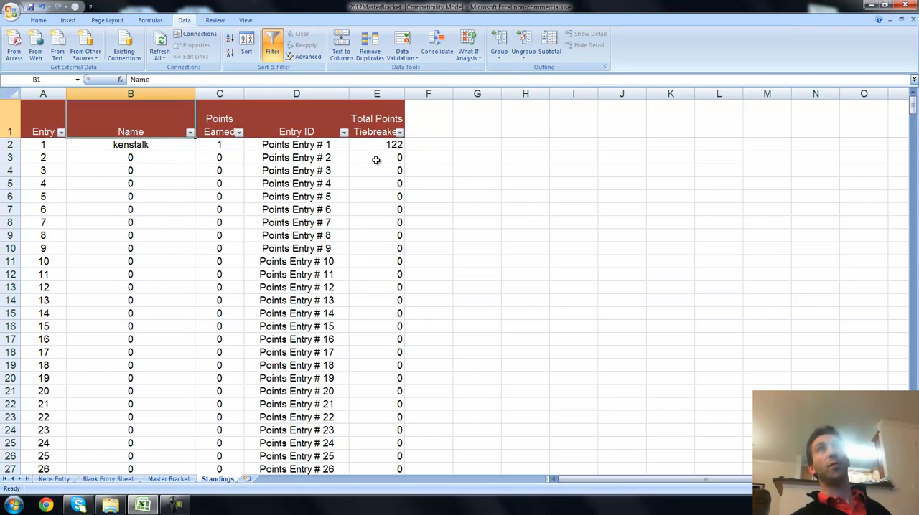
left_click(377, 144)
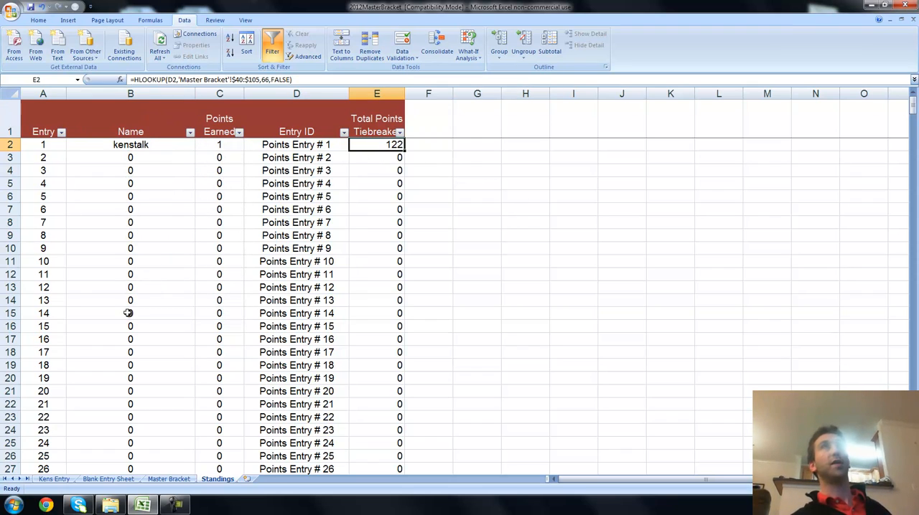
mouse_move(181, 461)
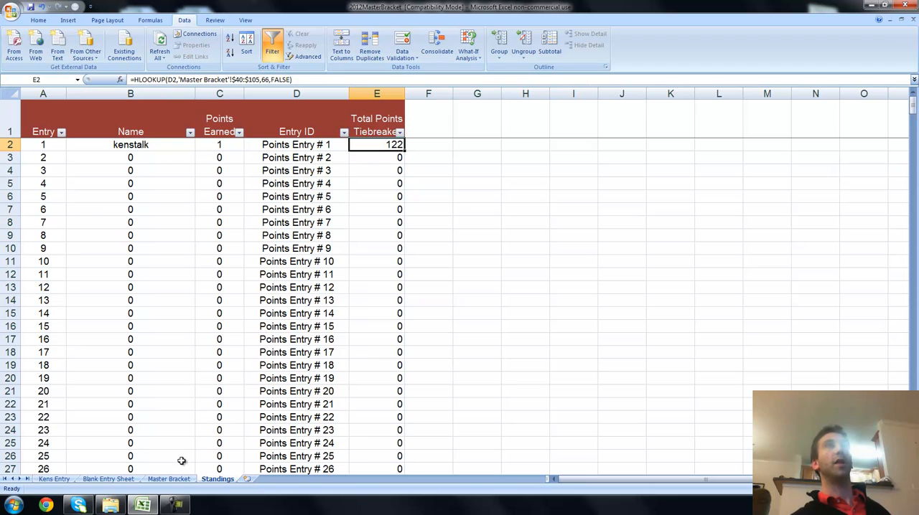
left_click(170, 480)
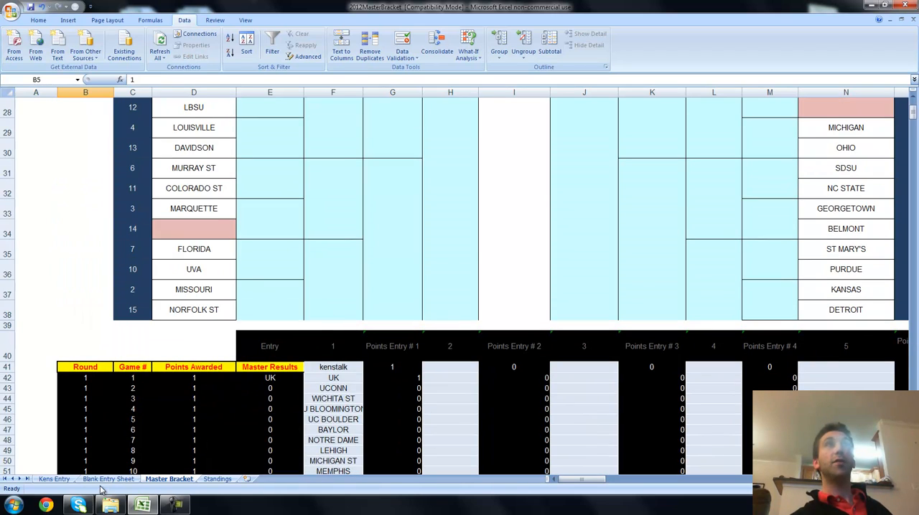
left_click(108, 479)
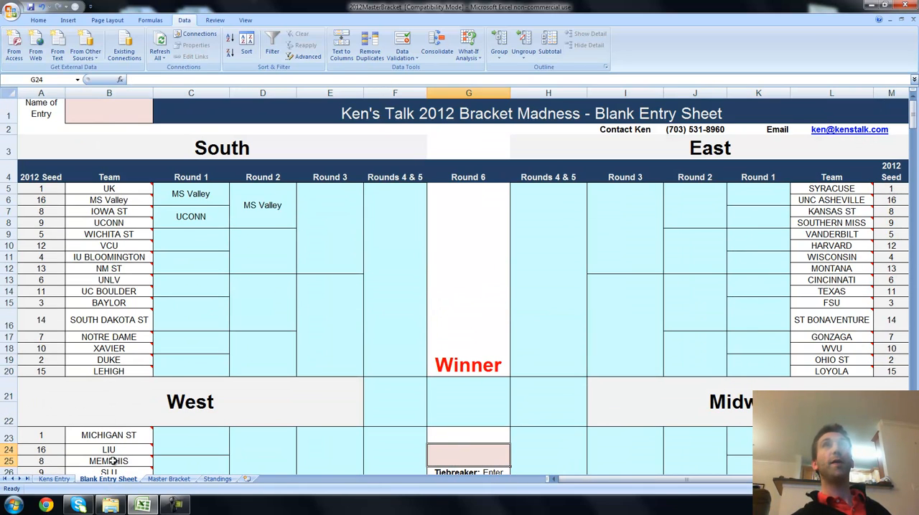
mouse_move(173, 466)
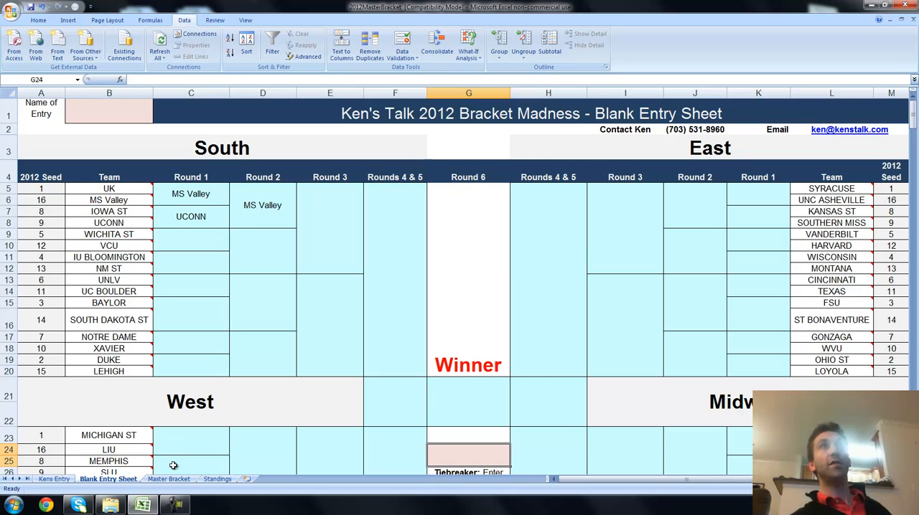
left_click(170, 480)
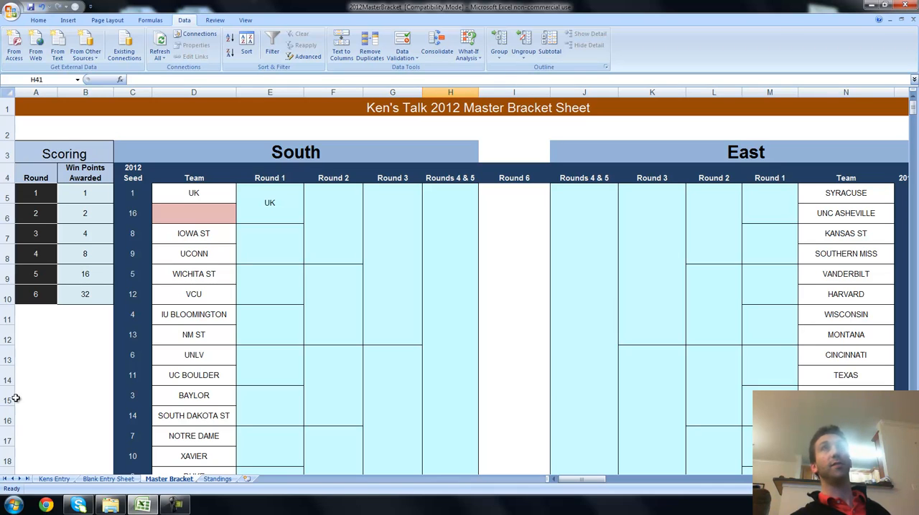
mouse_move(52, 414)
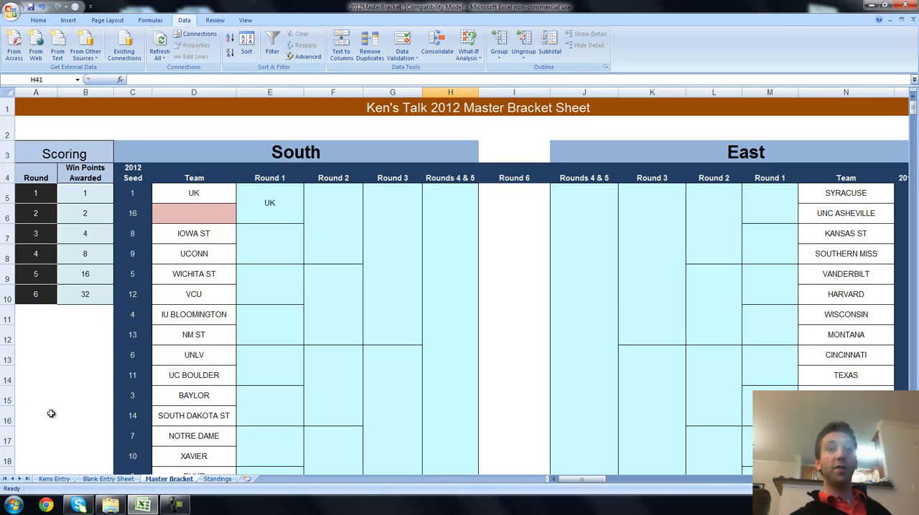